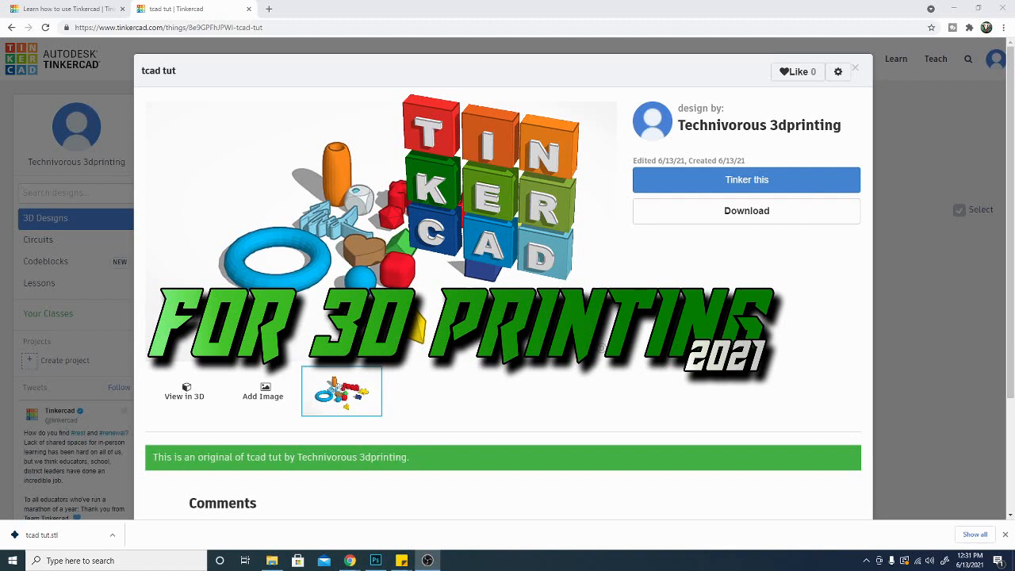
- View the design's preview render, then open 'tcad tut' for editing in the 3D editor
click(341, 390)
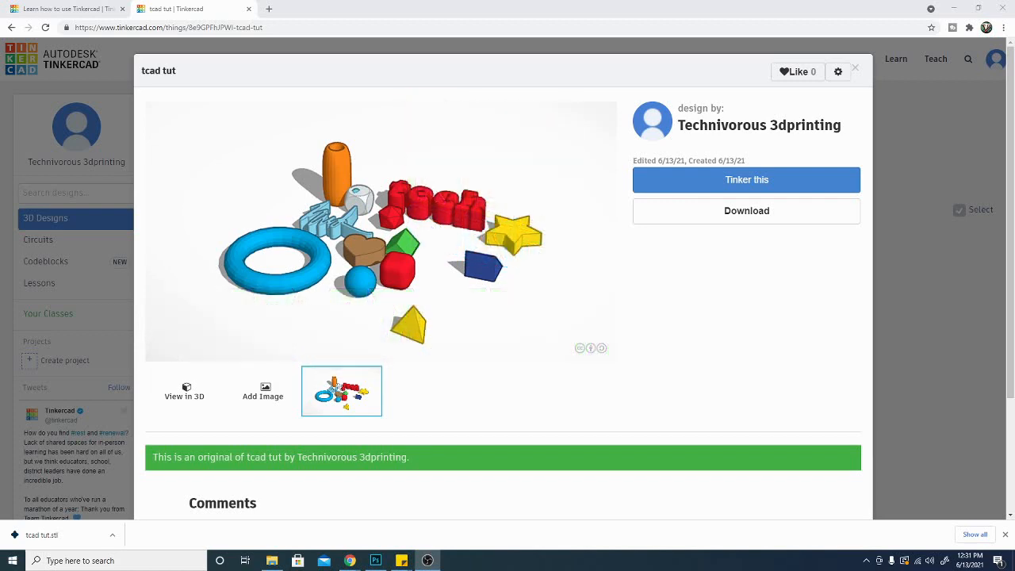
click(745, 179)
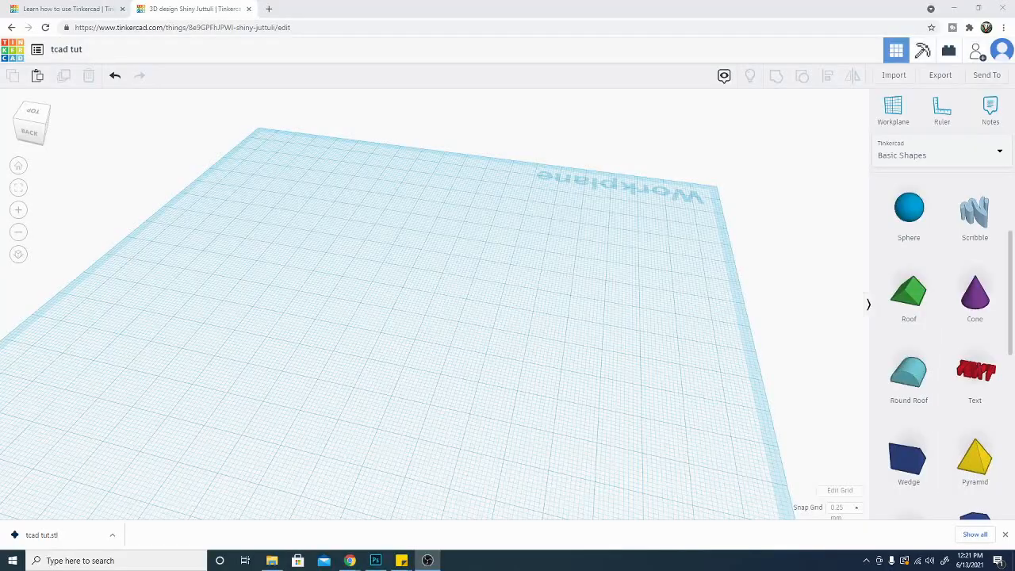
mouse_move(841, 287)
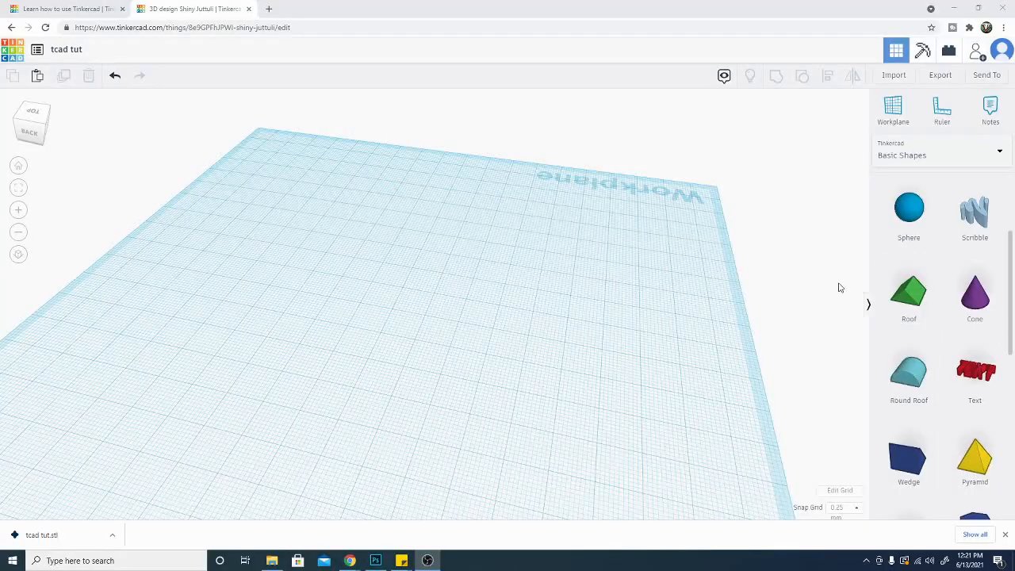
mouse_move(578, 328)
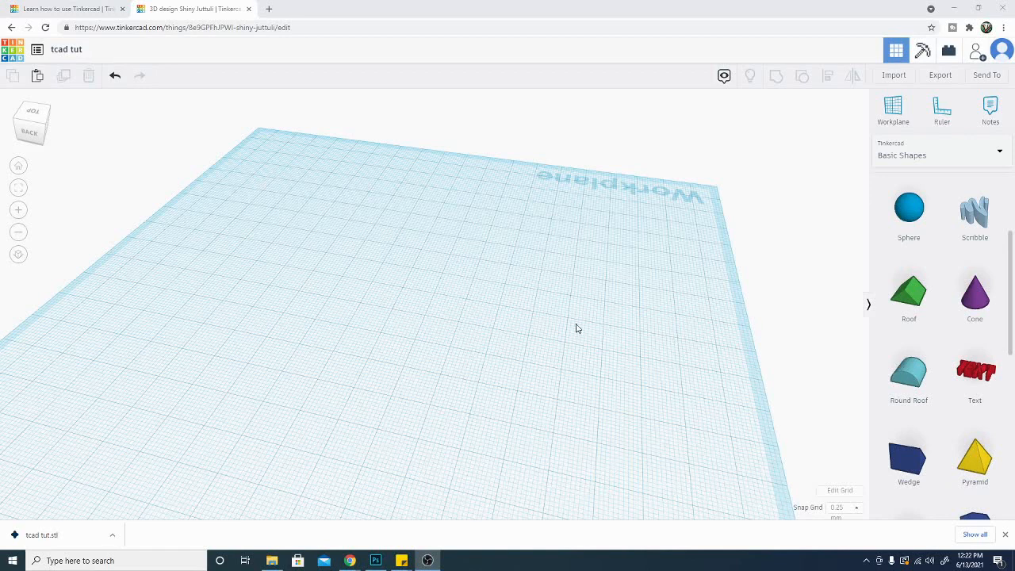
mouse_move(563, 332)
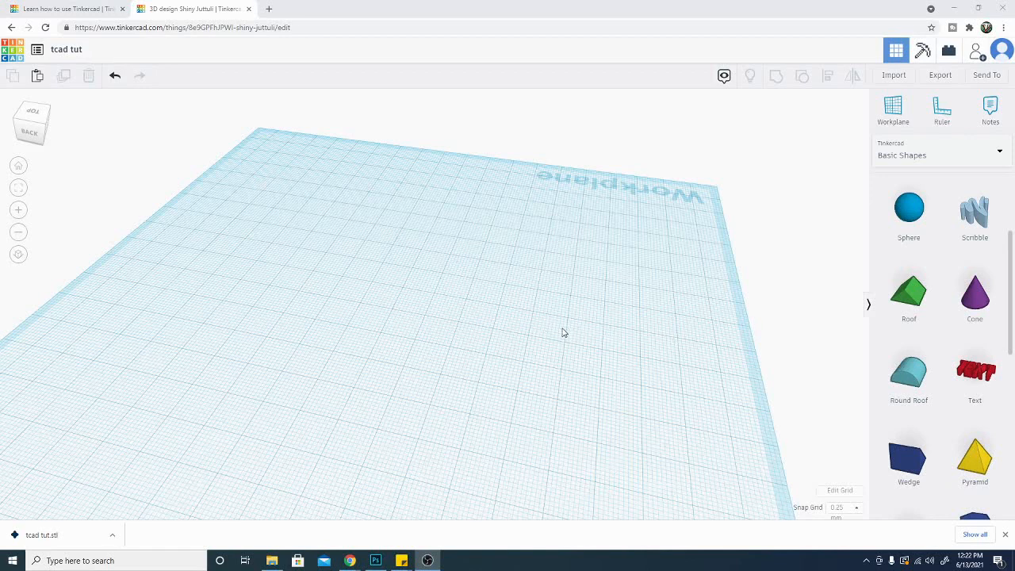
mouse_move(531, 363)
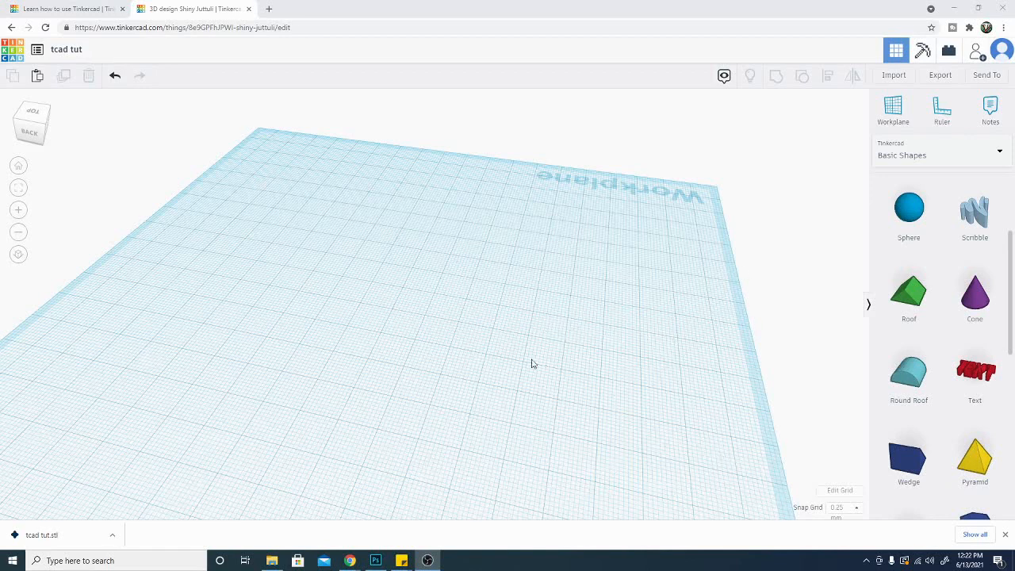
mouse_move(321, 364)
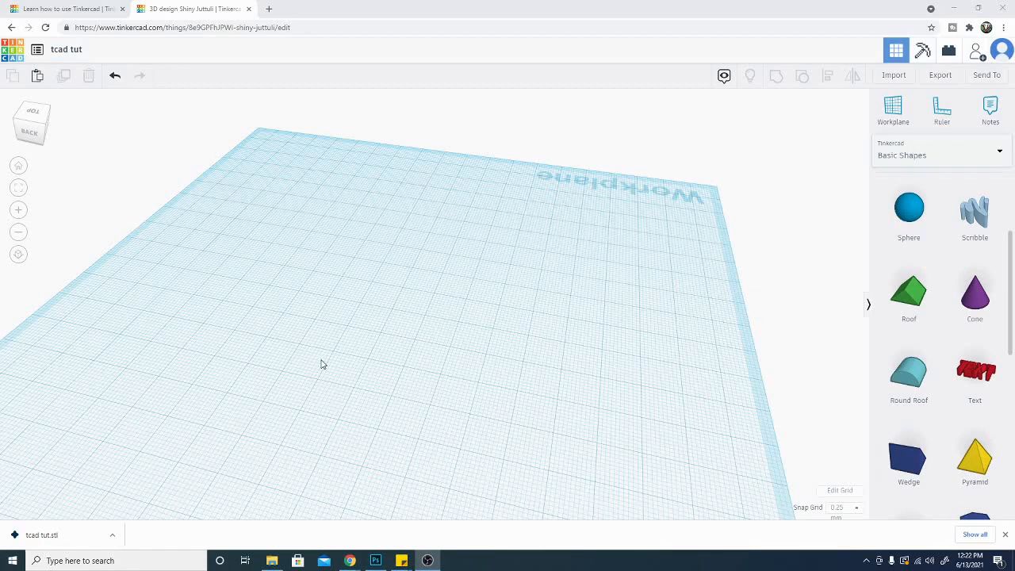
drag(317, 364, 385, 408)
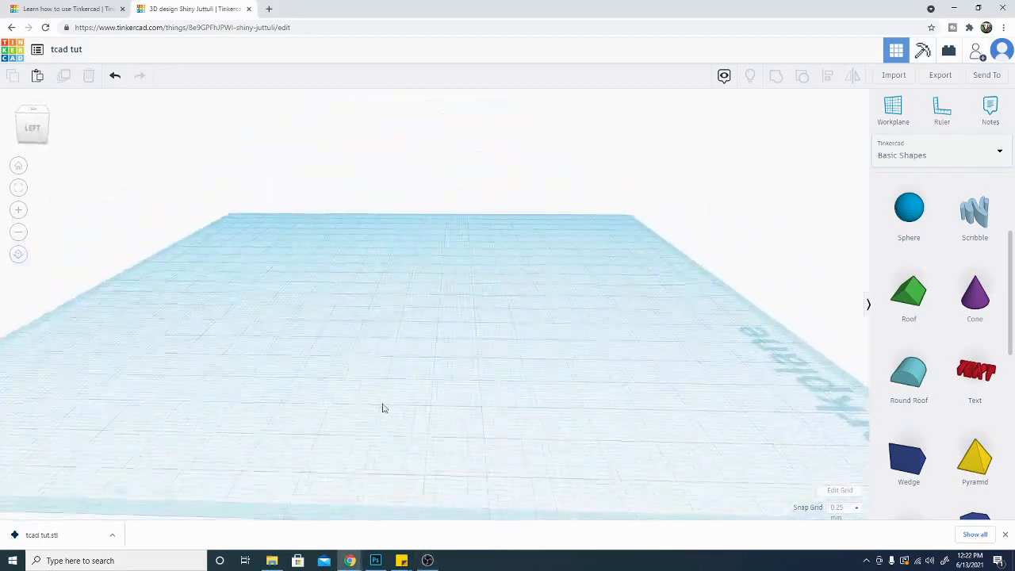
drag(385, 409, 504, 324)
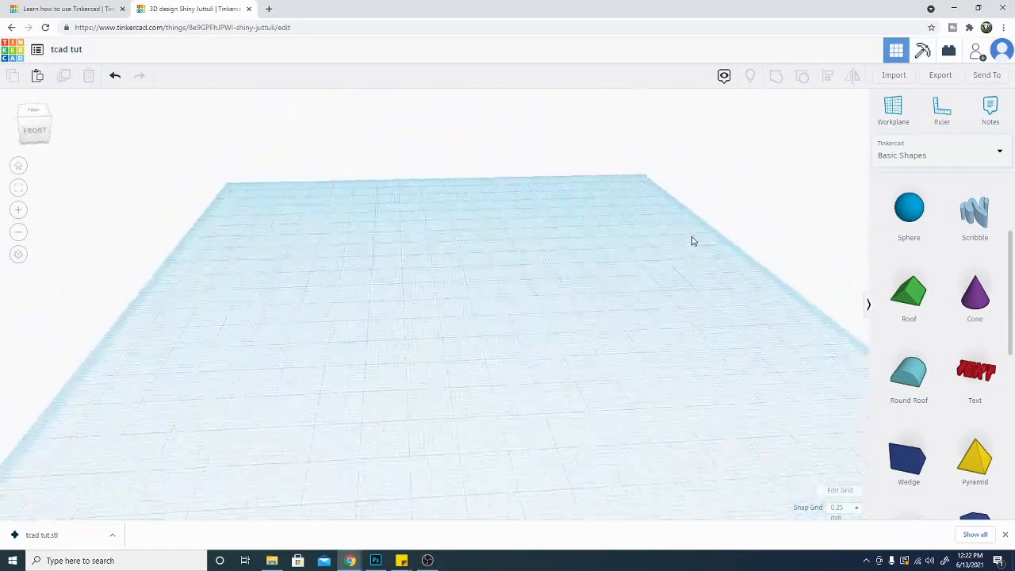
drag(694, 241, 416, 322)
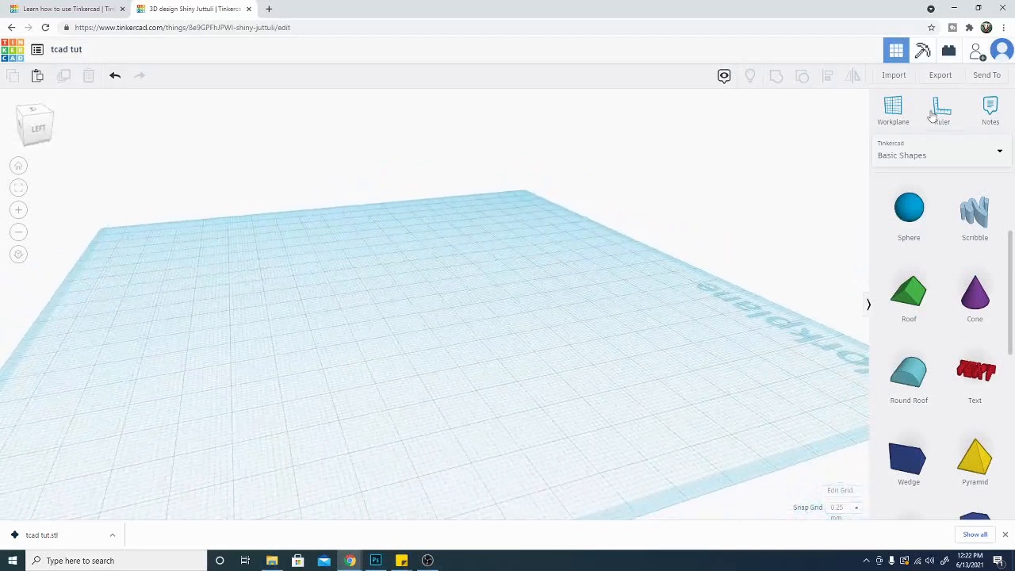
scroll(down, 3)
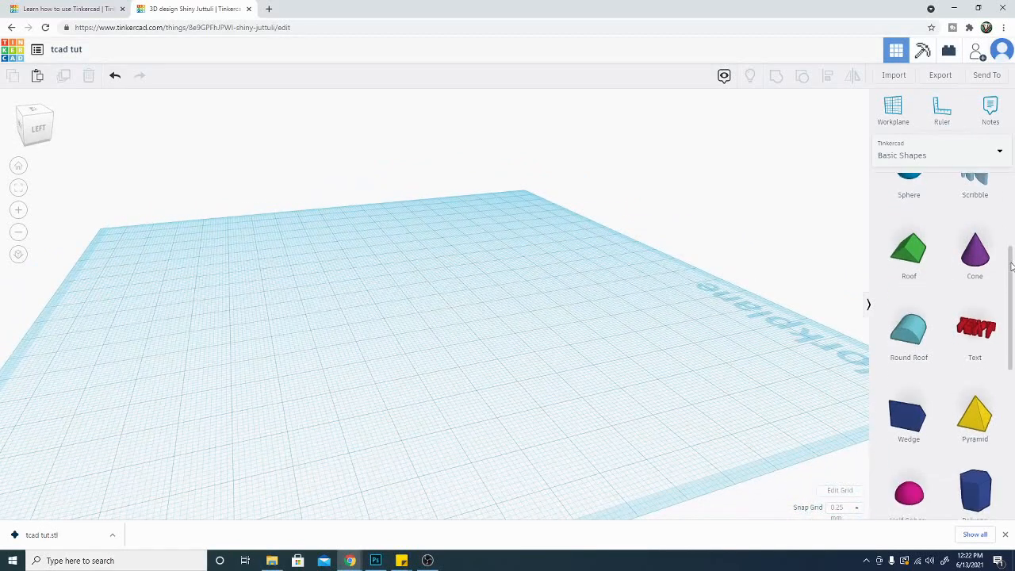
scroll(down, 3)
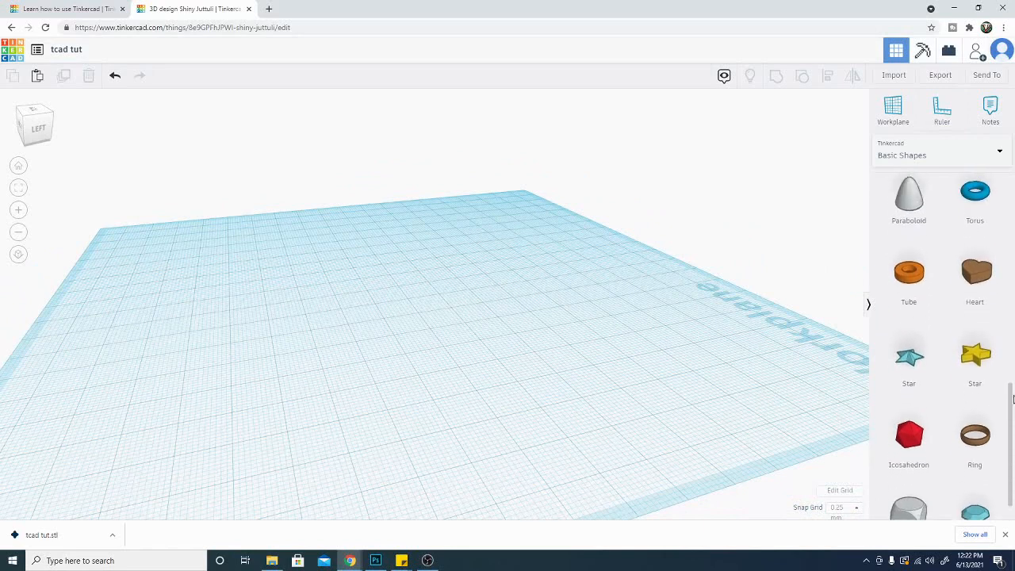
scroll(up, 3)
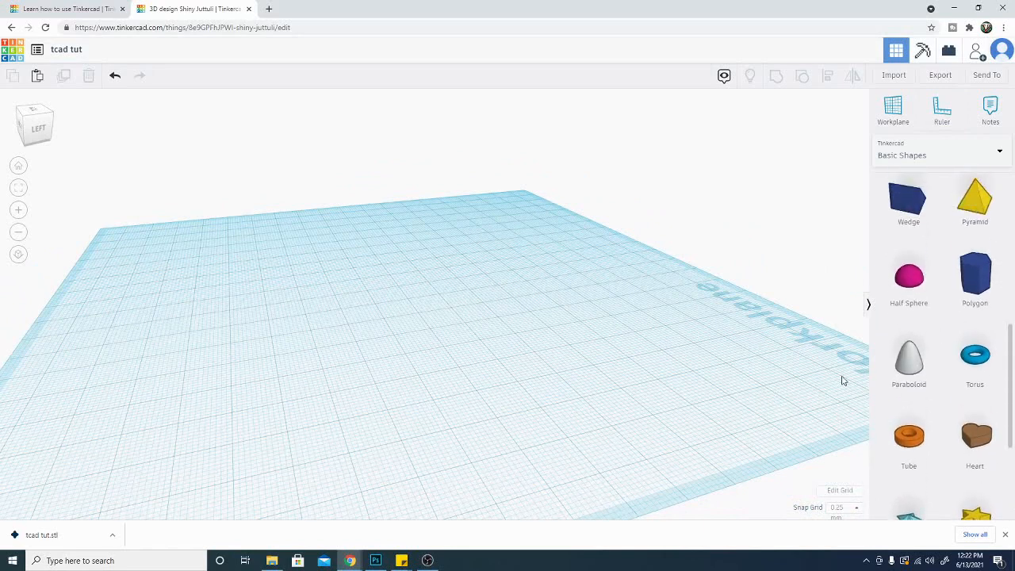
mouse_move(975, 275)
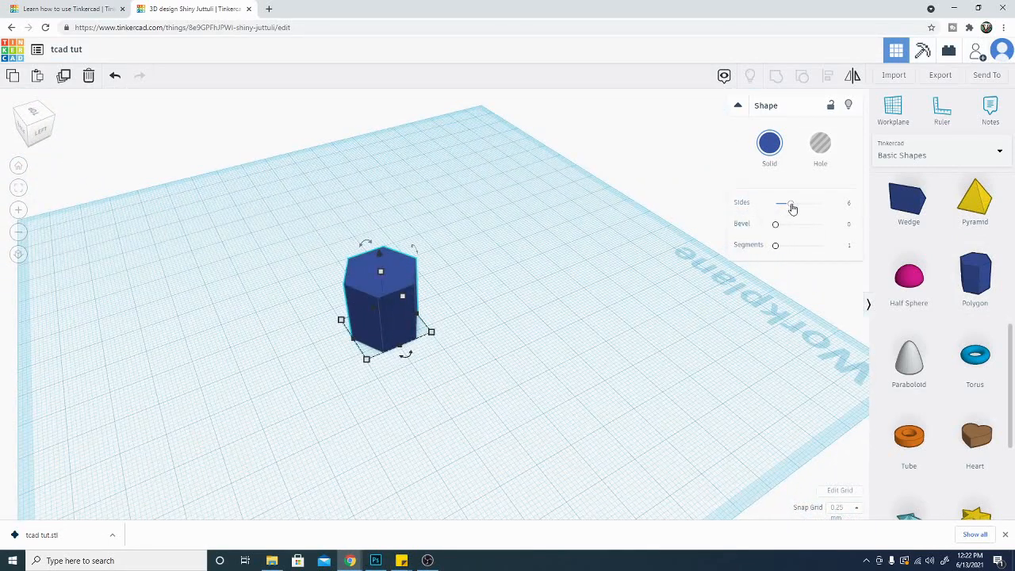
- Try the polygon at 8, 5, 12 and 3 sides, settle on 6 and begin a slight bevel
drag(791, 203, 801, 203)
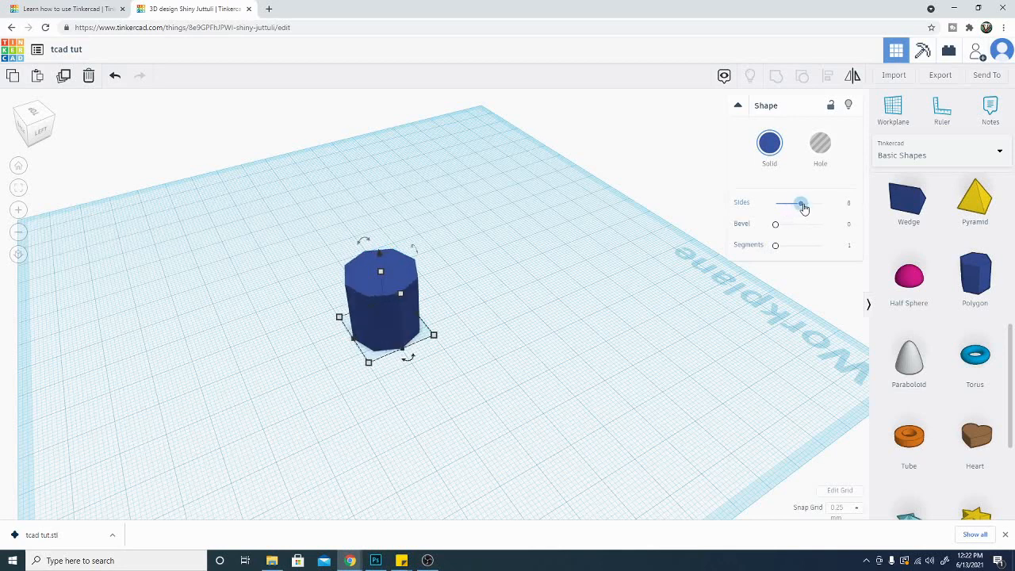
drag(801, 203, 785, 203)
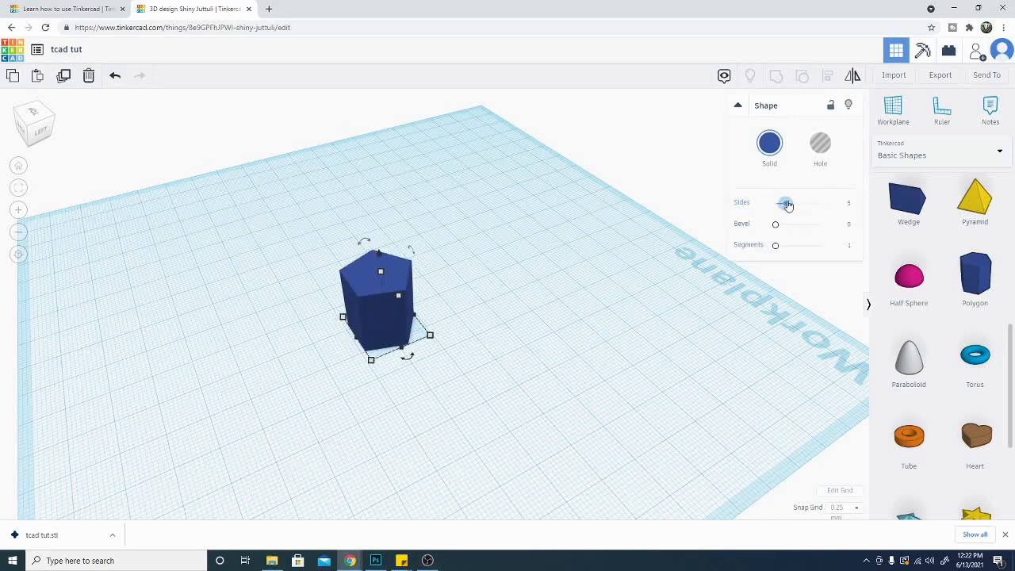
drag(785, 203, 790, 203)
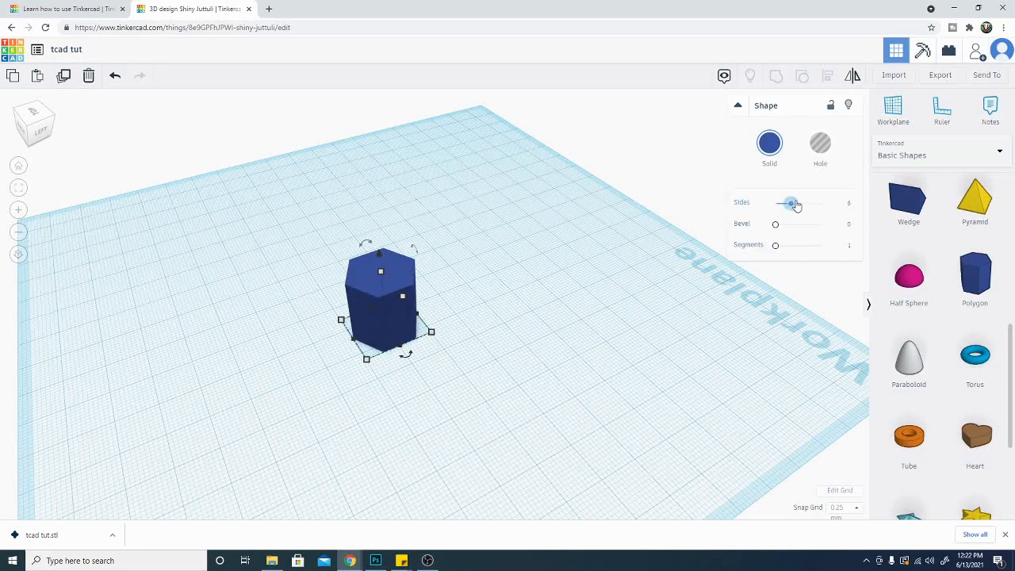
drag(790, 203, 821, 203)
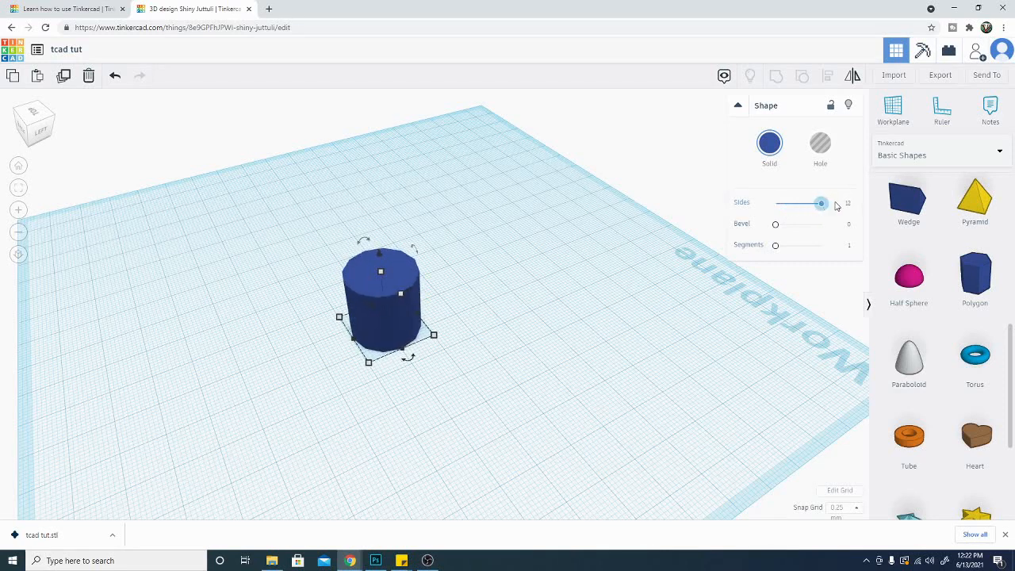
drag(820, 204, 776, 204)
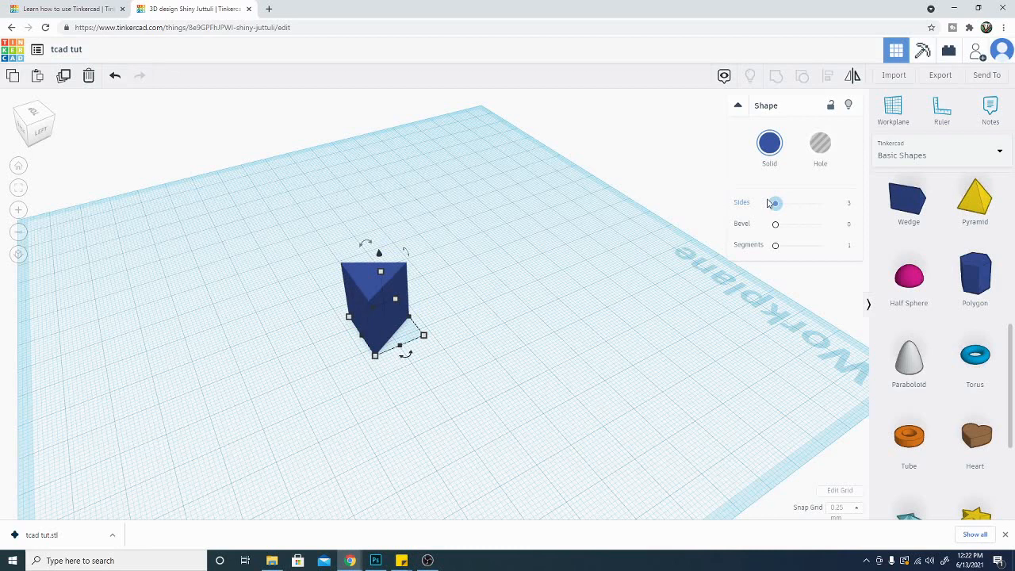
drag(775, 203, 791, 203)
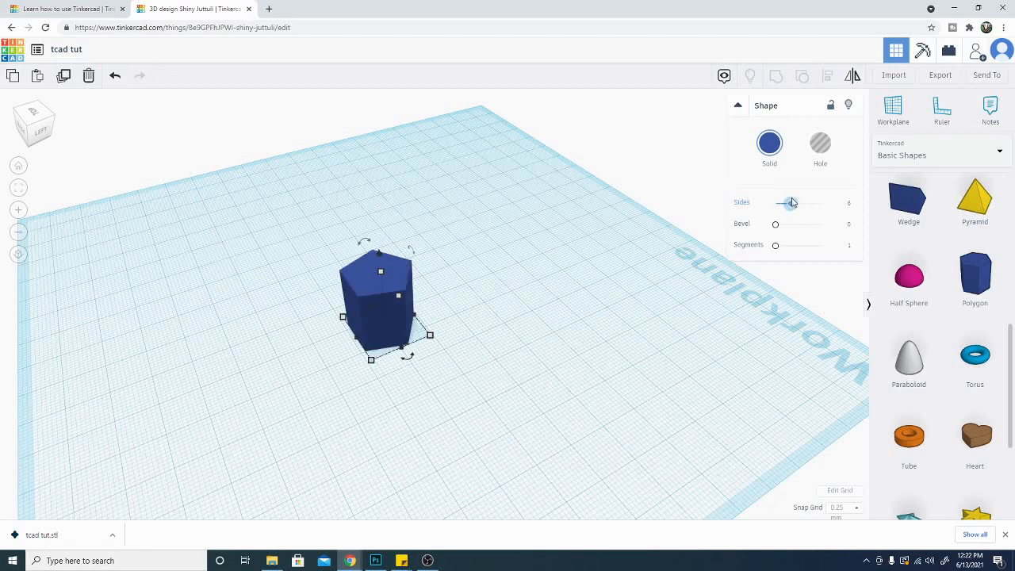
drag(776, 223, 781, 224)
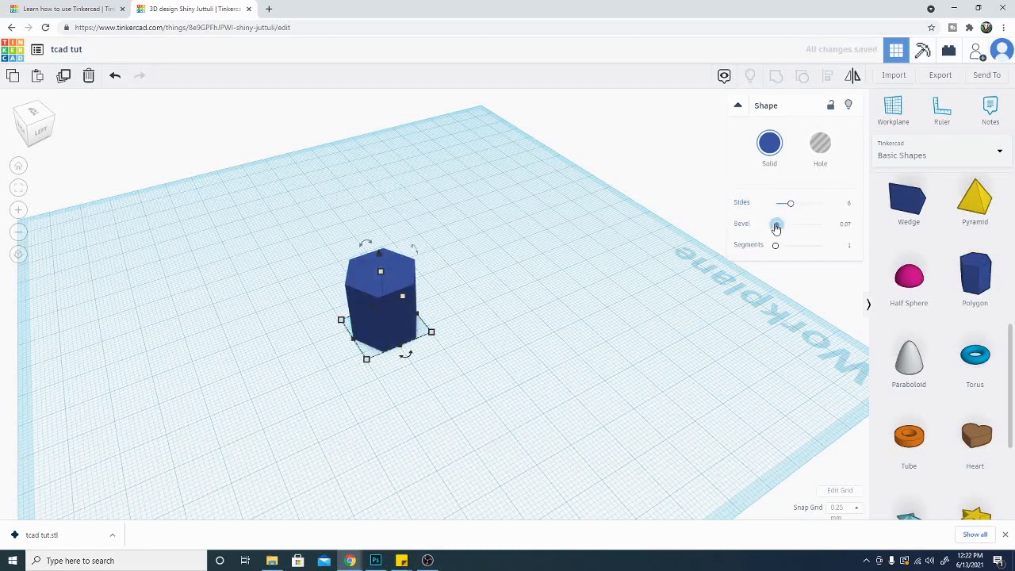
- Bevel the hexagon's edges up to 2.5, then ease the bevel back to about 1.77
drag(776, 224, 822, 224)
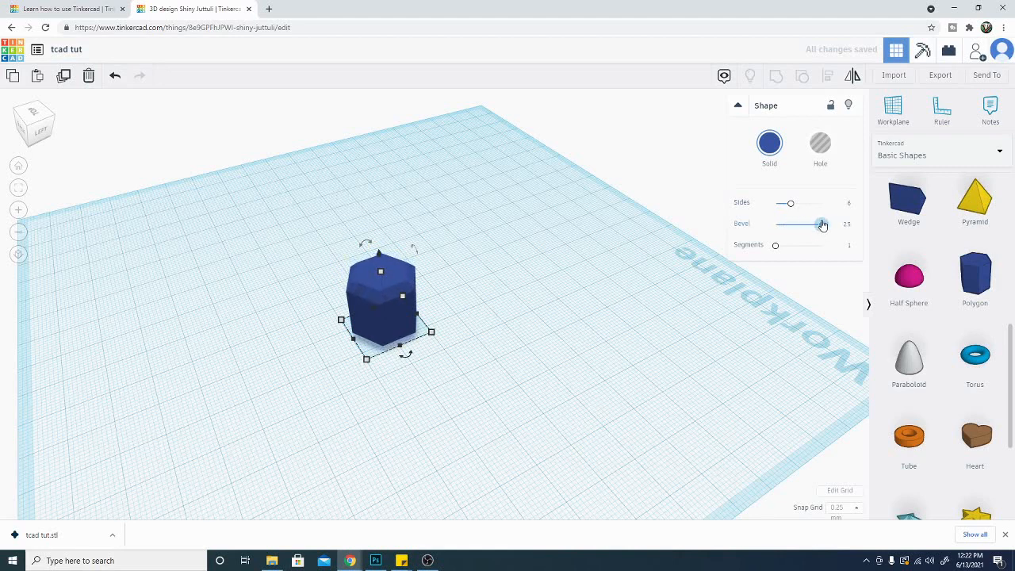
drag(821, 224, 812, 224)
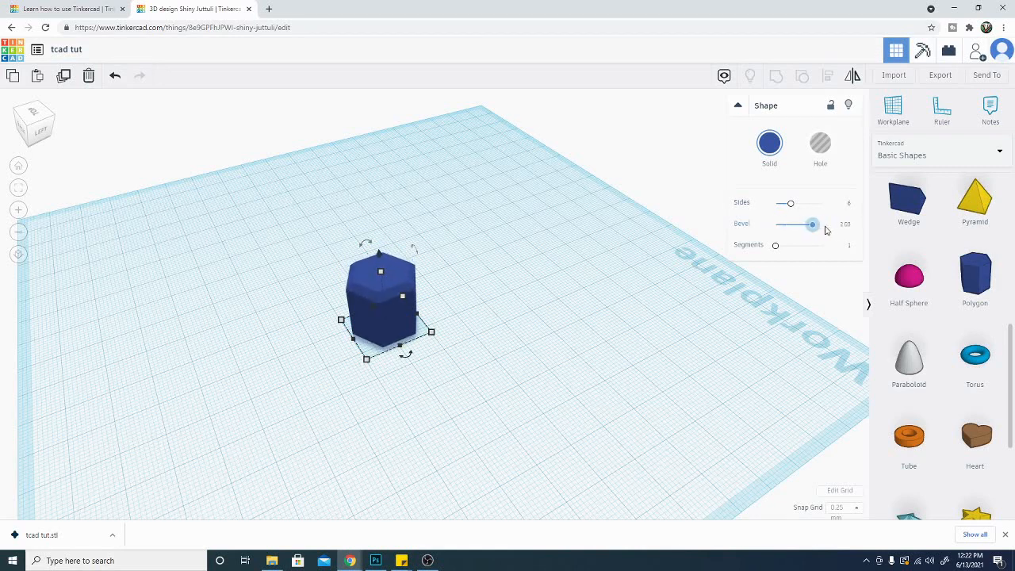
drag(812, 225, 821, 225)
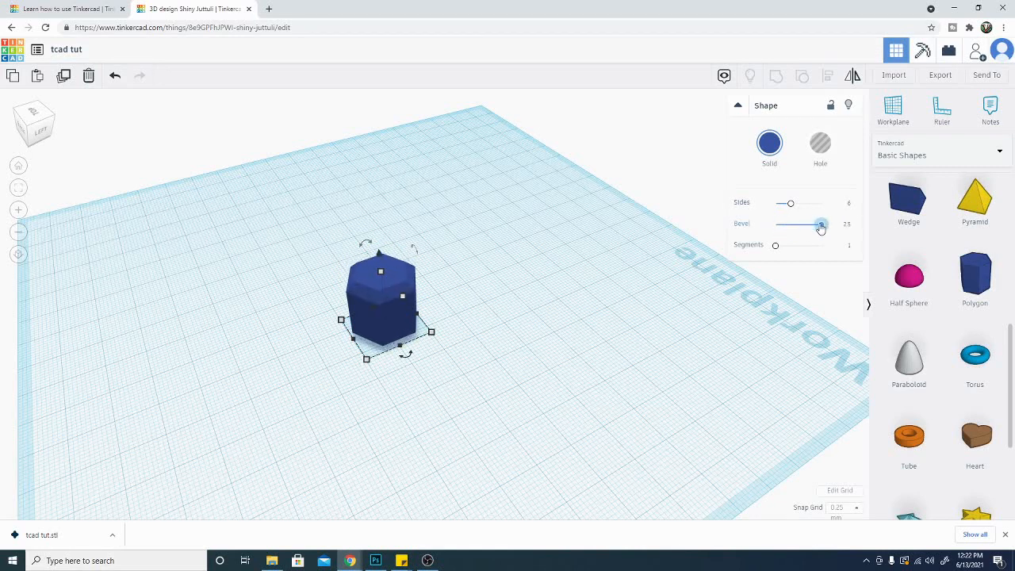
drag(821, 224, 807, 223)
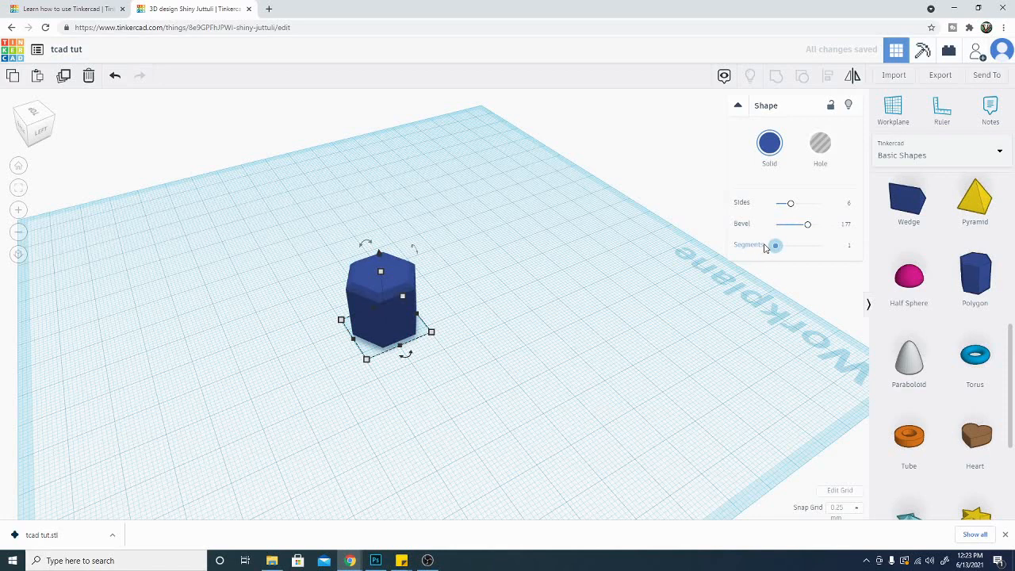
- Raise the bevel's segments to 10 so the rounded edges look smooth
drag(775, 245, 806, 245)
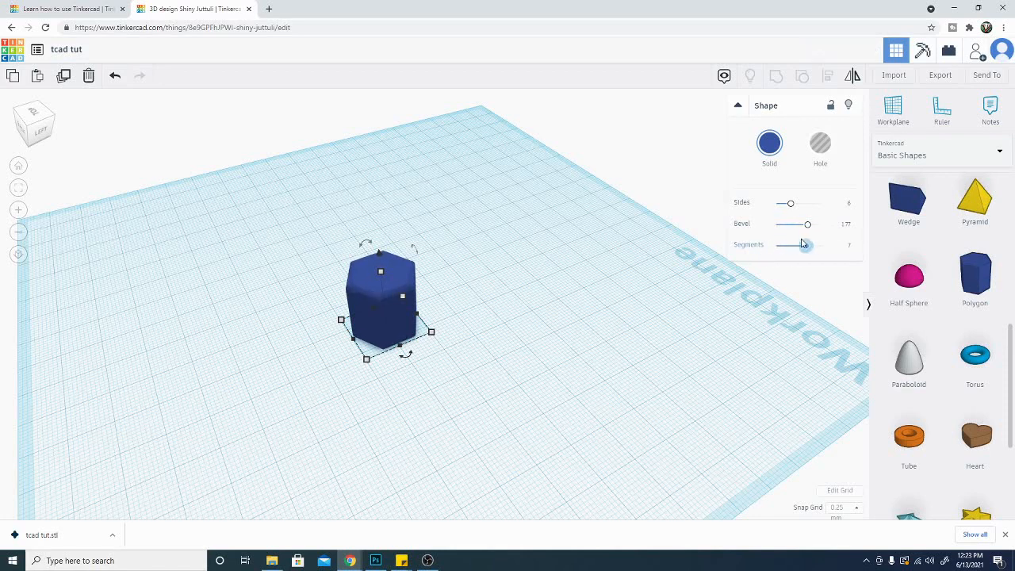
drag(805, 245, 820, 245)
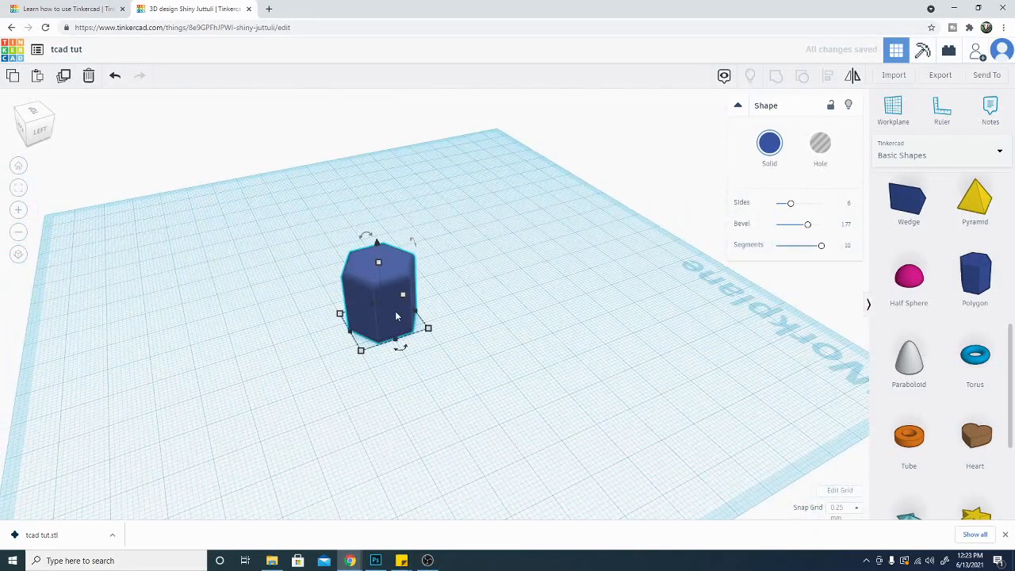
- Delete the polygon, add a paraboloid and run its Steps slider down and back up
click(88, 75)
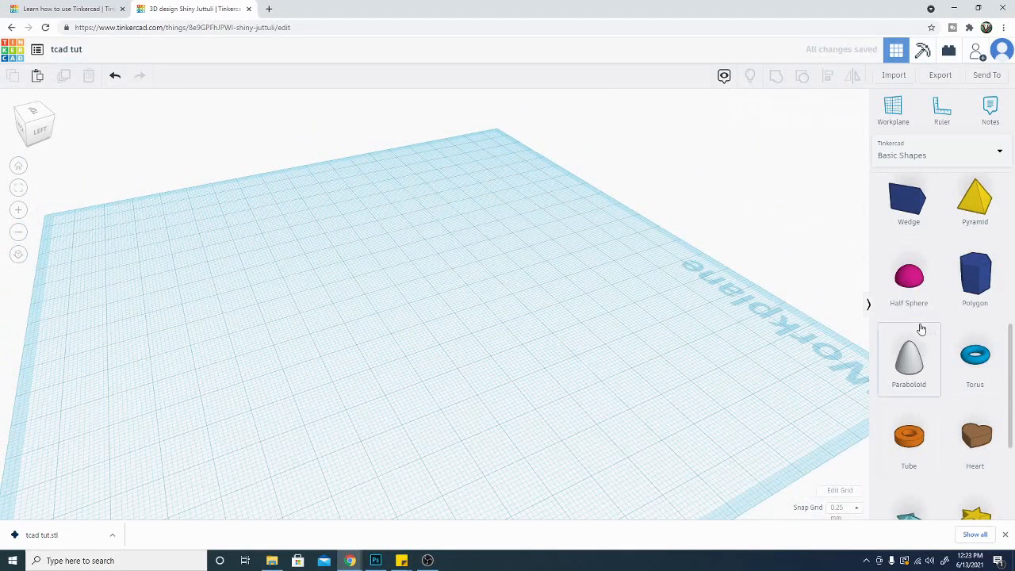
click(908, 359)
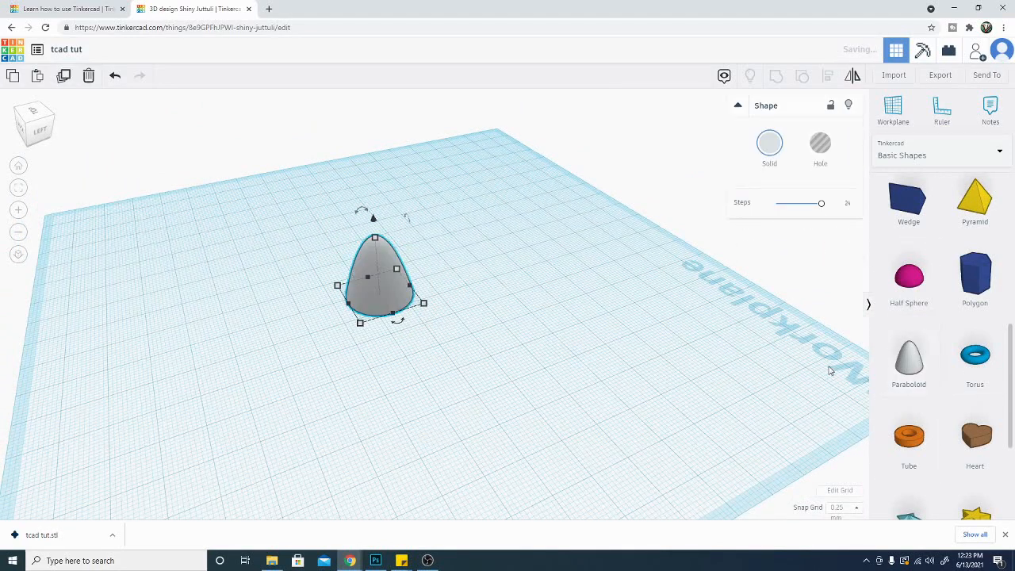
drag(821, 204, 799, 204)
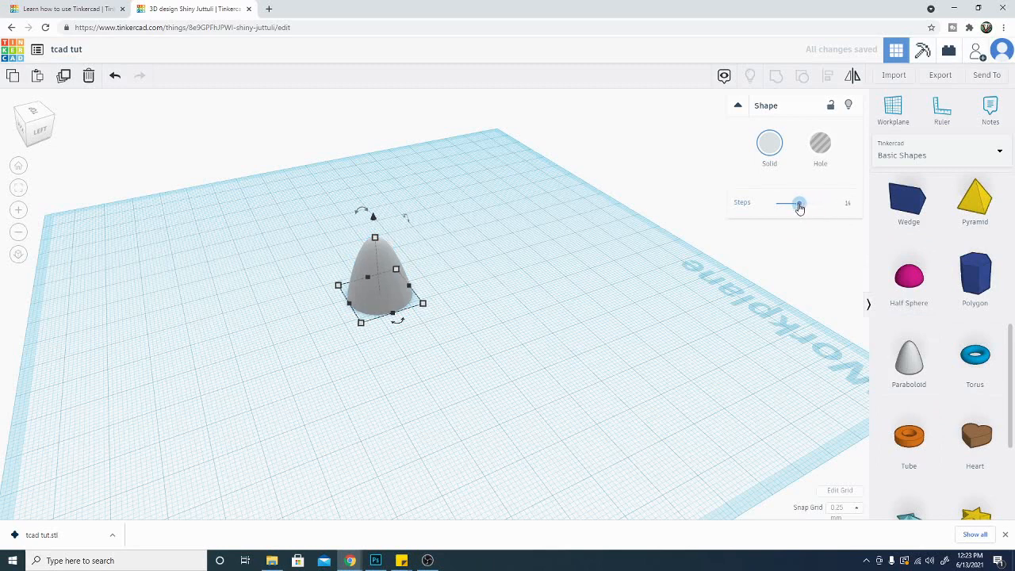
drag(799, 204, 807, 204)
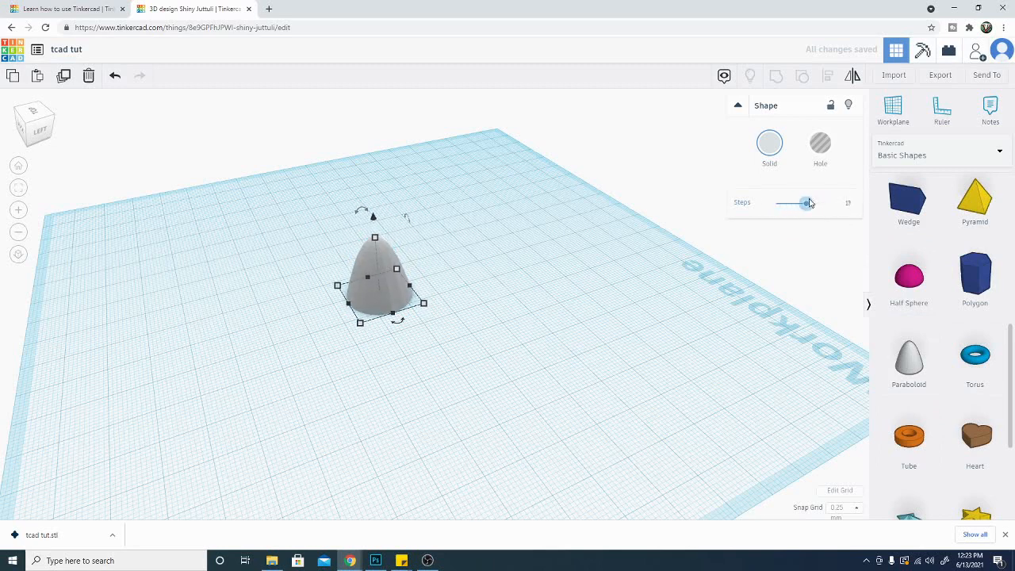
drag(807, 203, 822, 203)
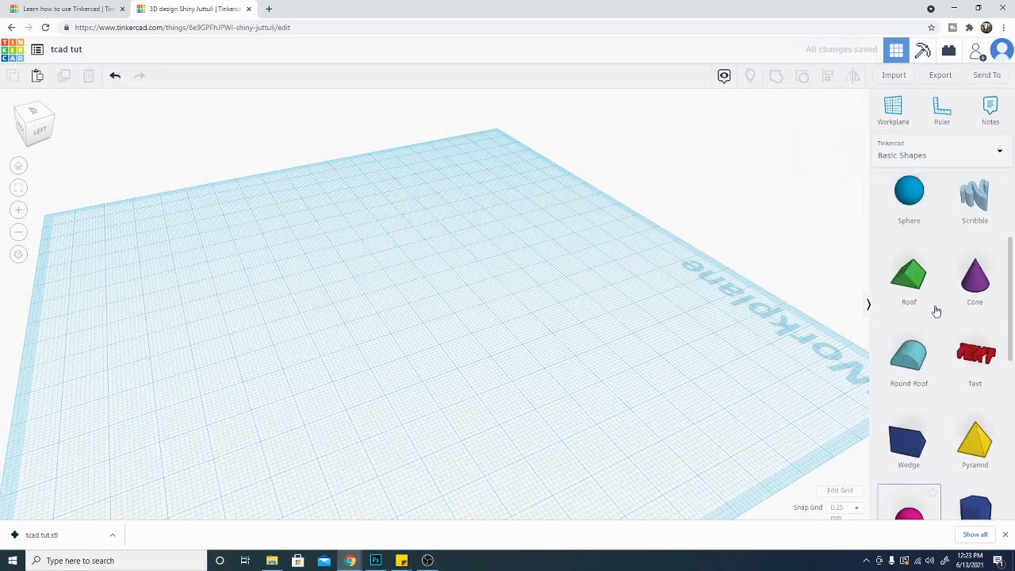
- Add a red box and set its Radius from full ball-rounding down to softly rounded corners
scroll(up, 3)
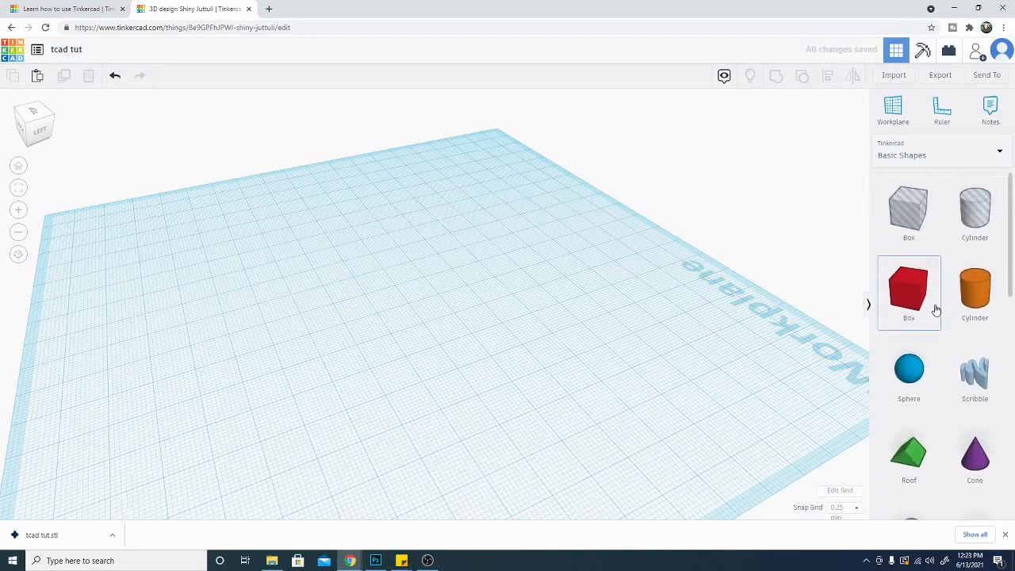
click(909, 291)
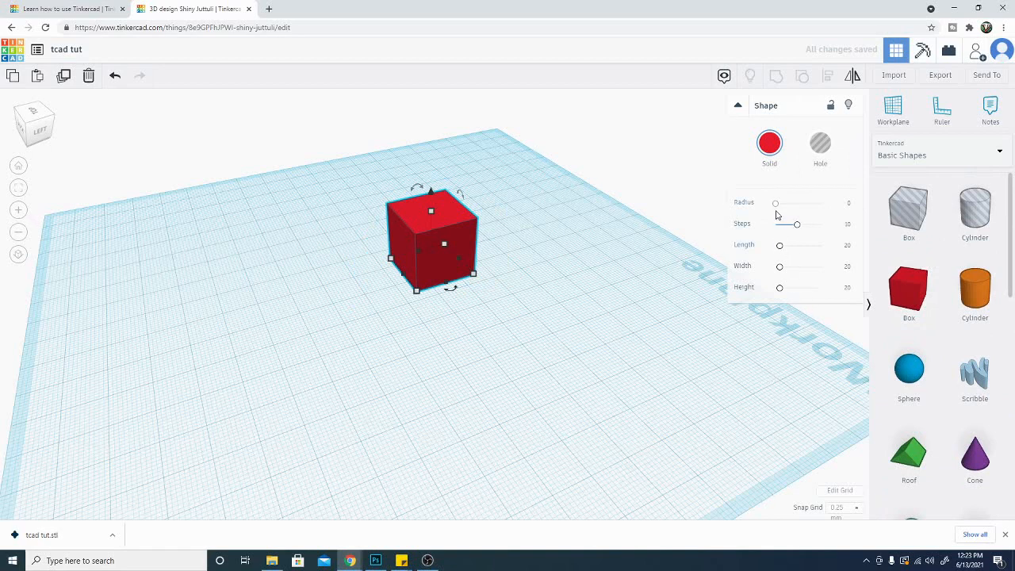
mouse_move(787, 309)
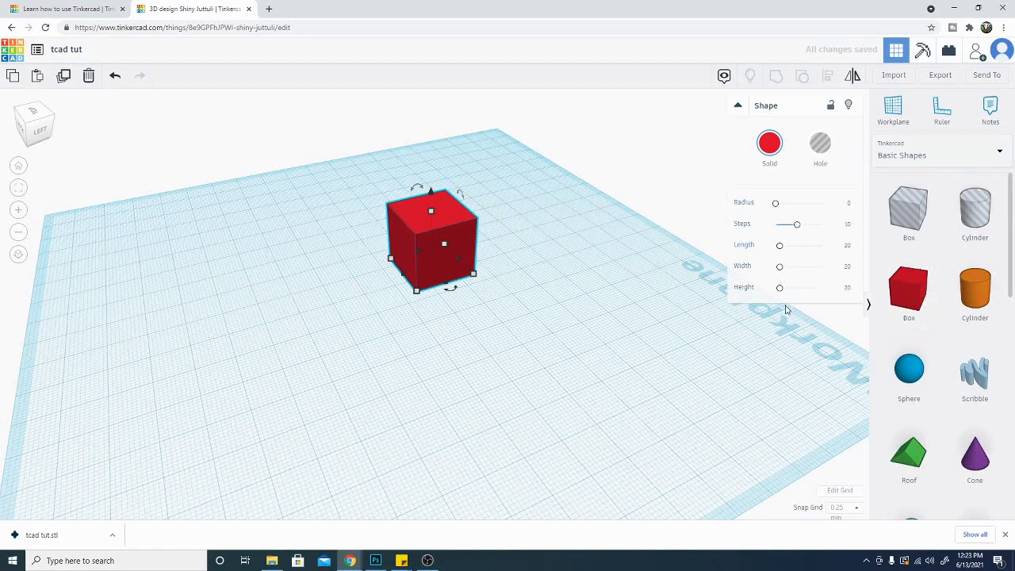
drag(775, 203, 811, 203)
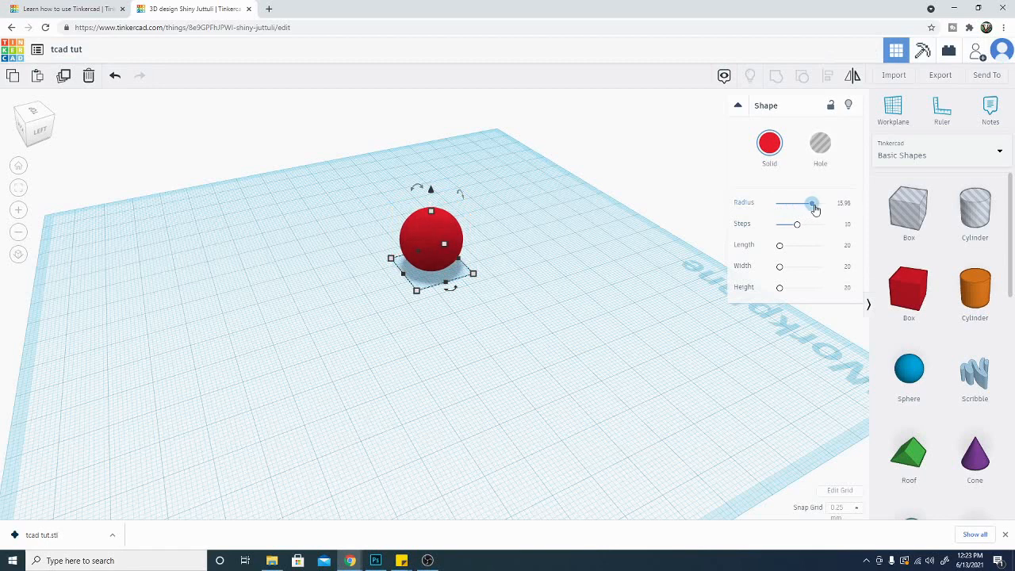
drag(812, 203, 775, 203)
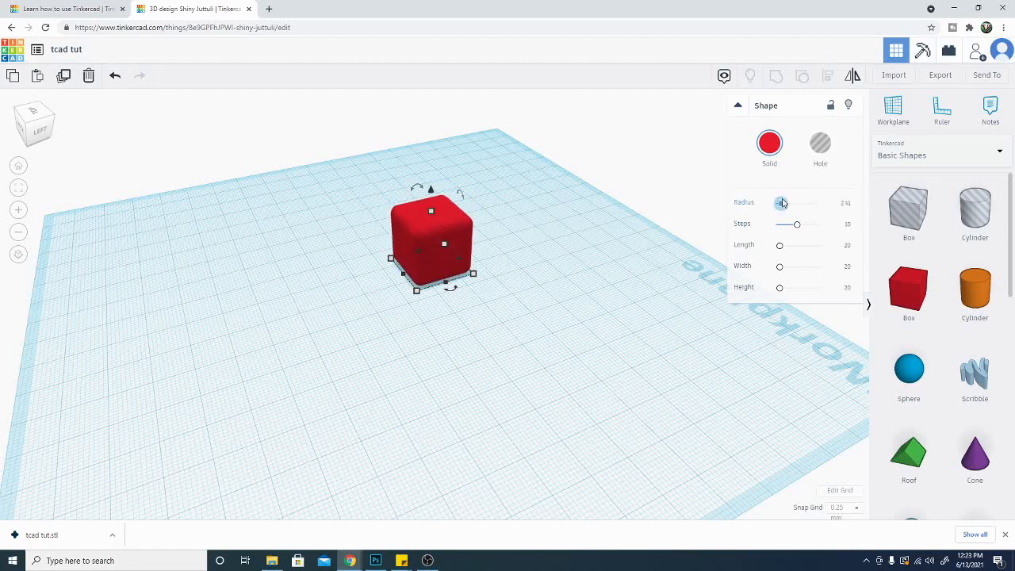
drag(783, 203, 795, 204)
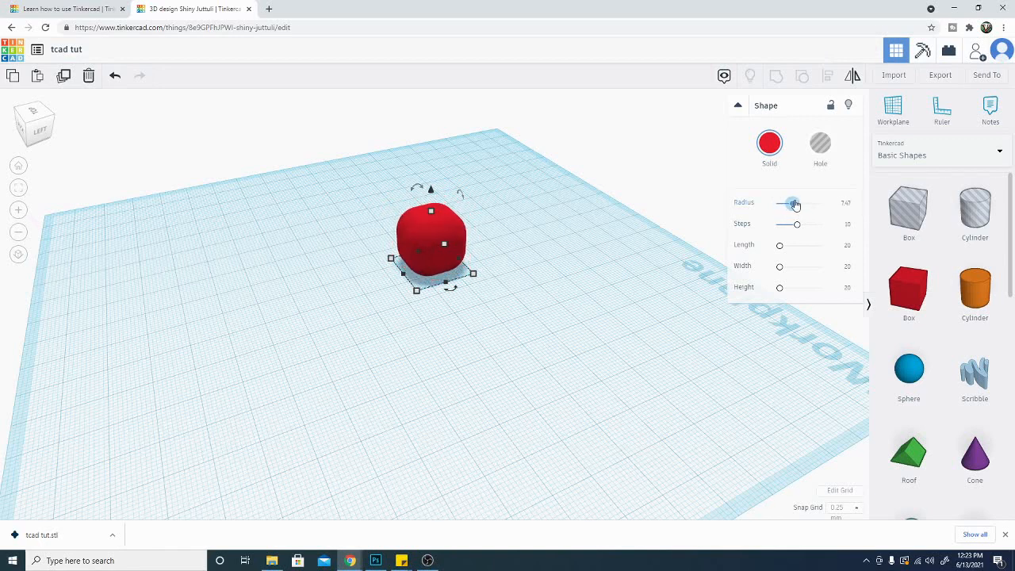
drag(796, 204, 786, 204)
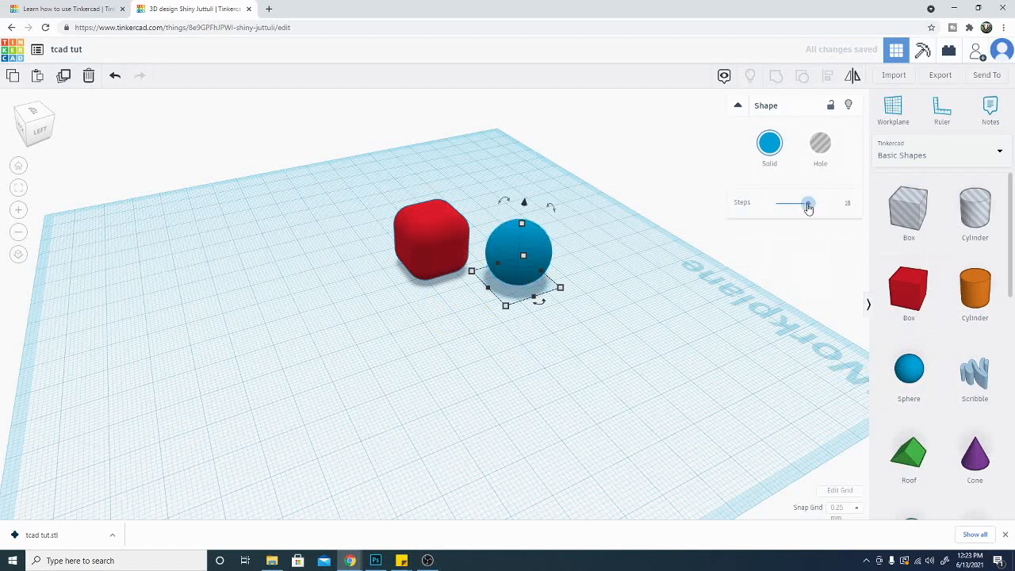
- Lower the sphere's Steps for a coarser look, then raise it back to 24 steps
drag(809, 204, 801, 203)
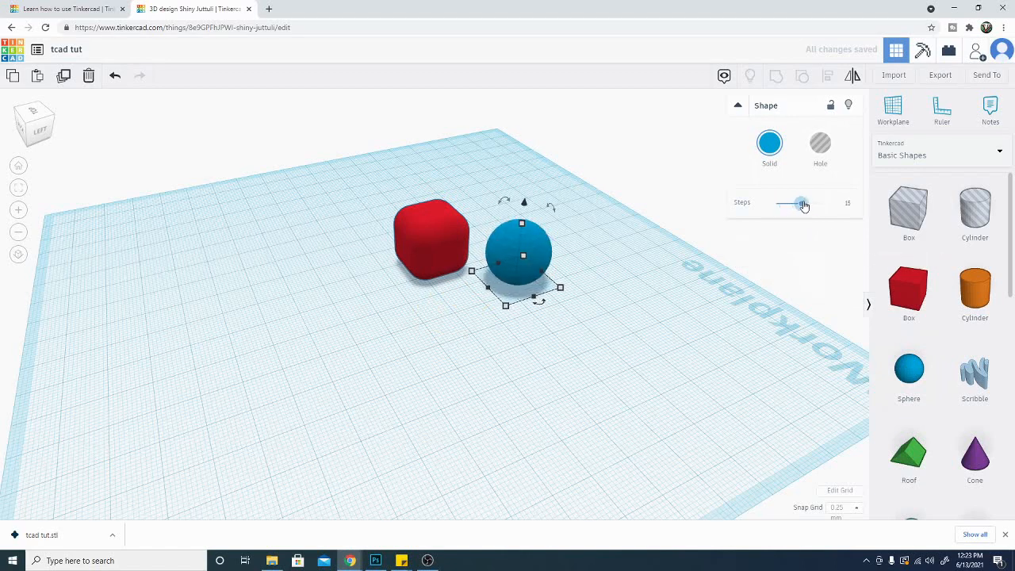
drag(801, 204, 787, 204)
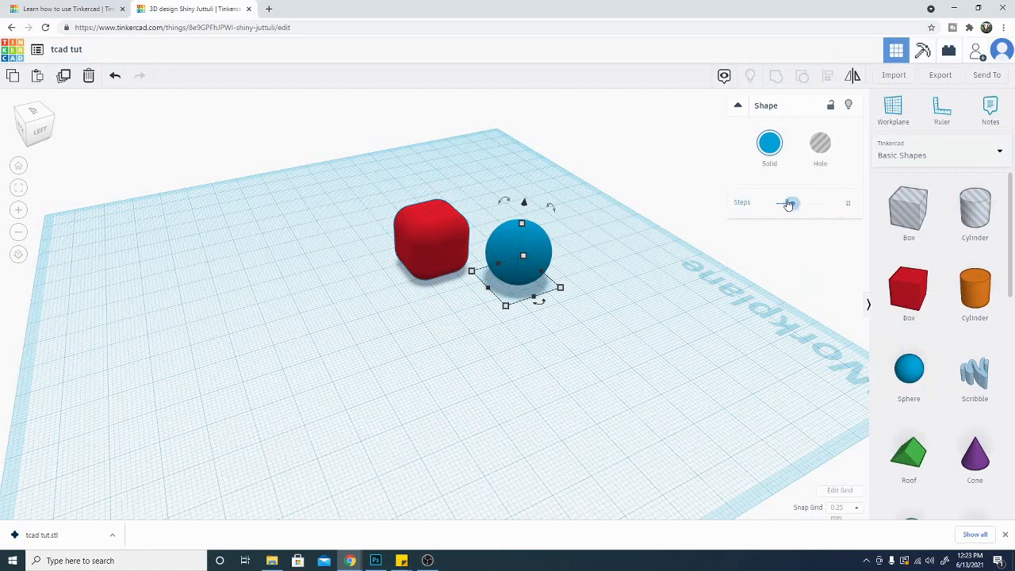
drag(789, 203, 821, 203)
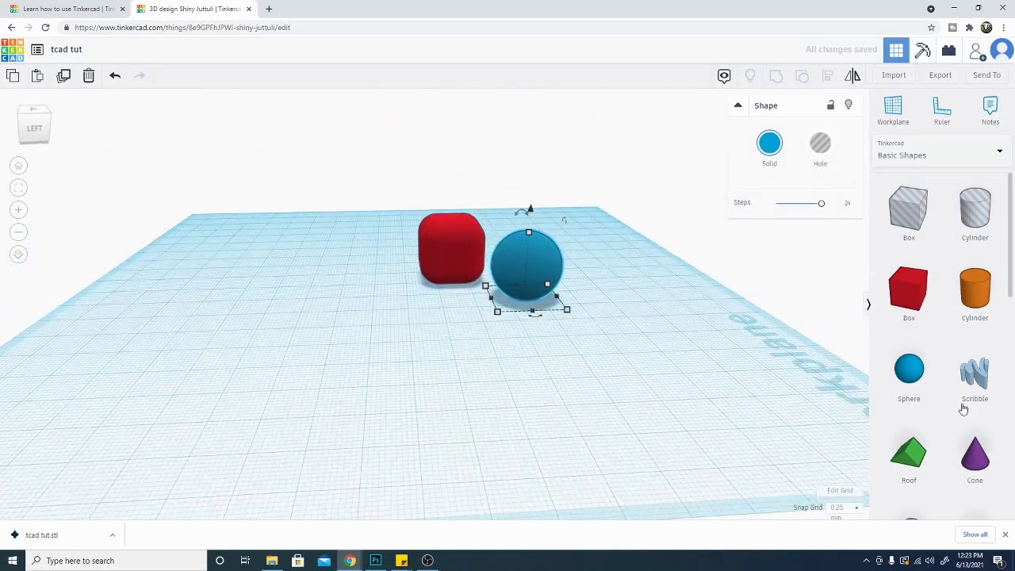
mouse_move(909, 367)
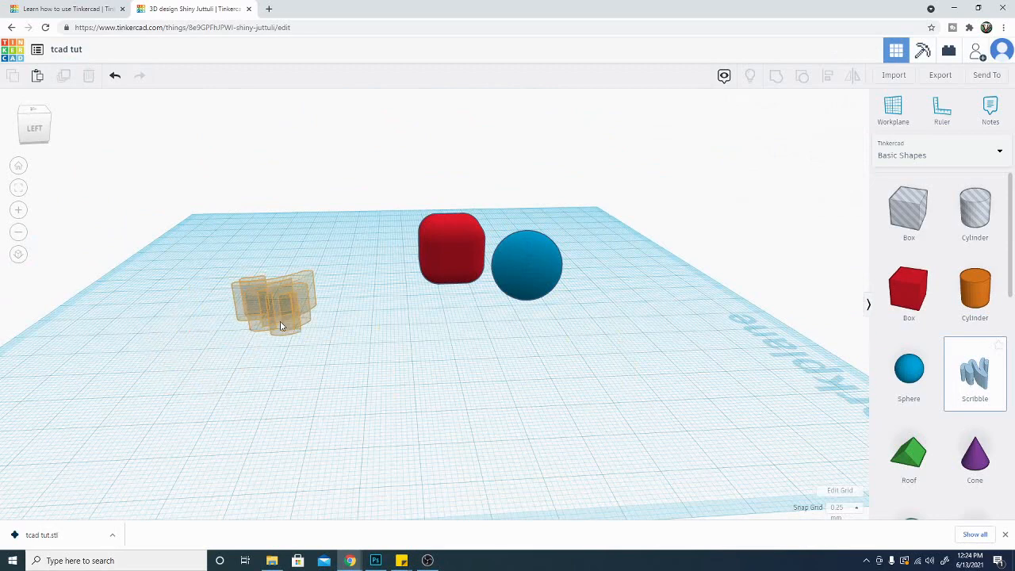
- Place a Scribble, draw freehand strokes with the pencil and finish with Done
click(975, 373)
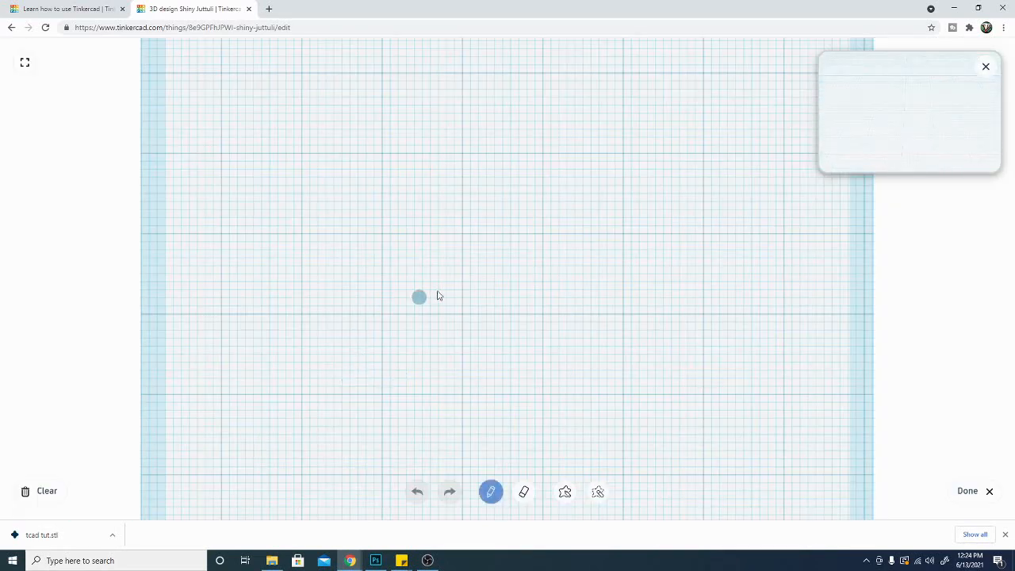
drag(418, 297, 281, 215)
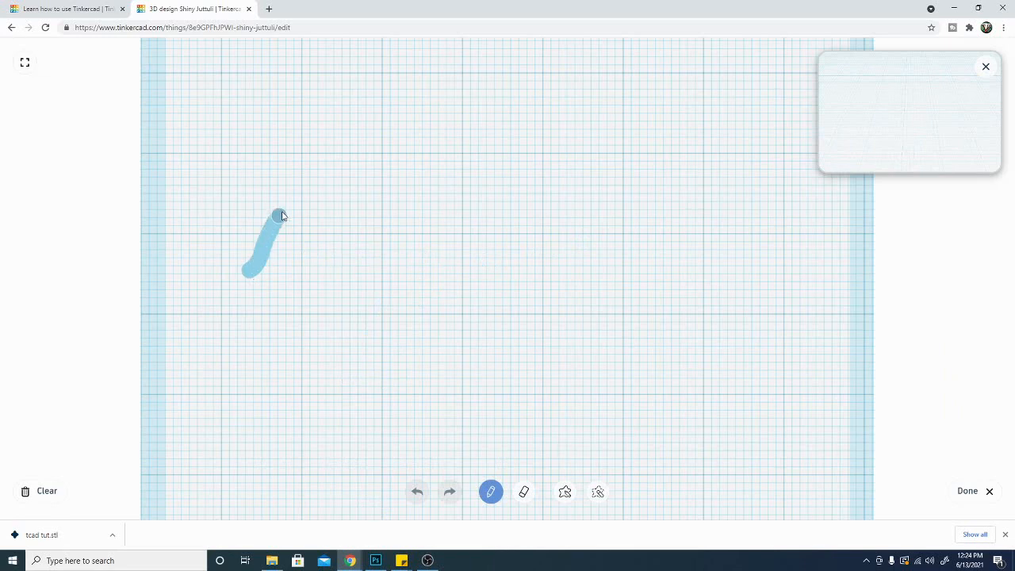
drag(281, 216, 383, 234)
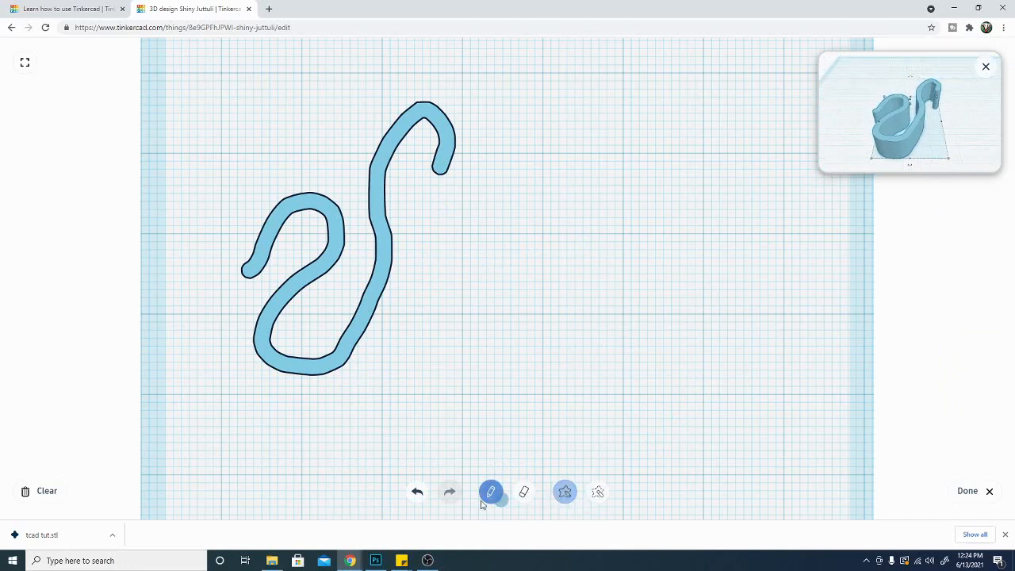
click(25, 62)
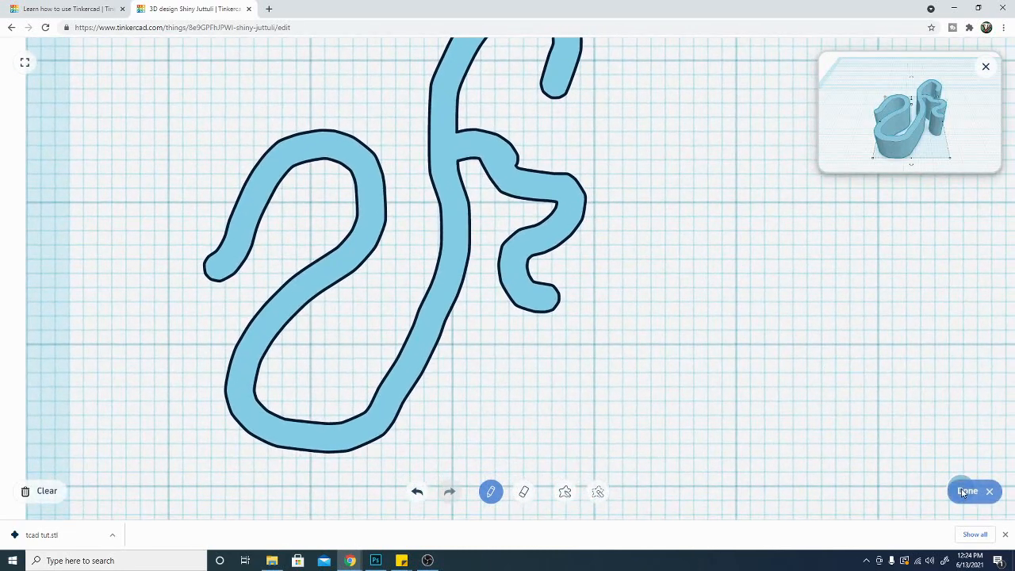
click(968, 491)
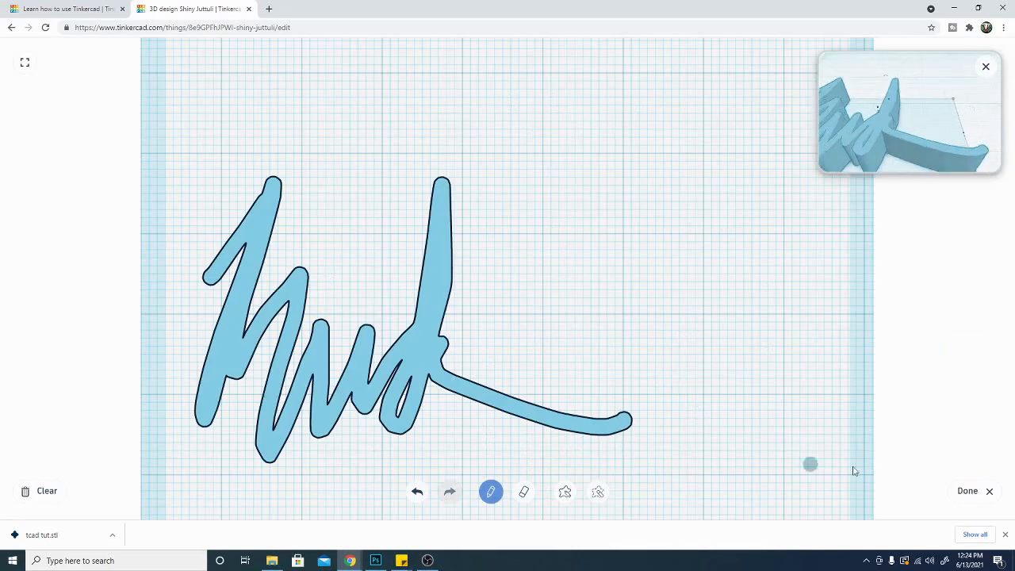
click(967, 490)
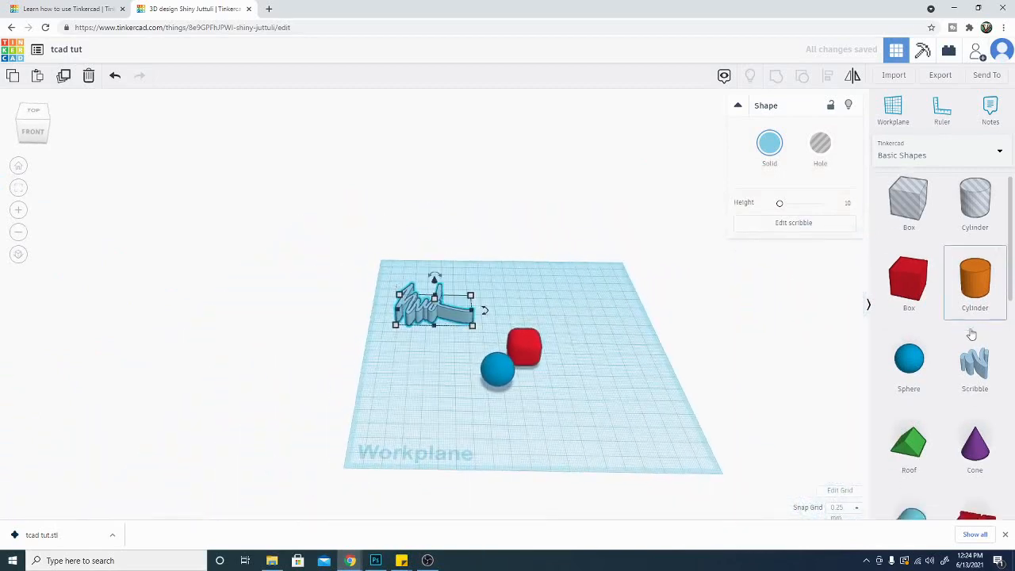
scroll(down, 3)
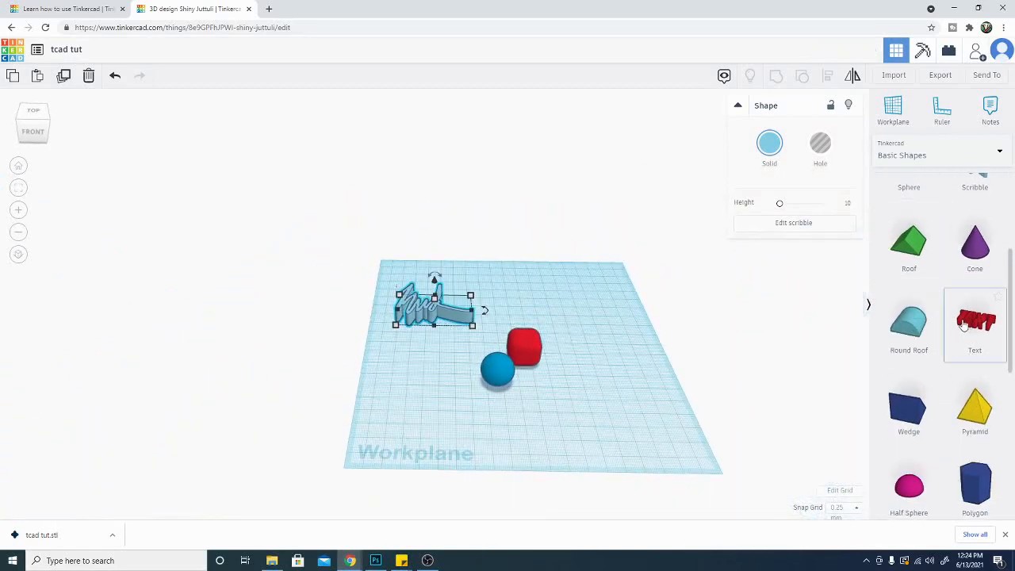
scroll(down, 3)
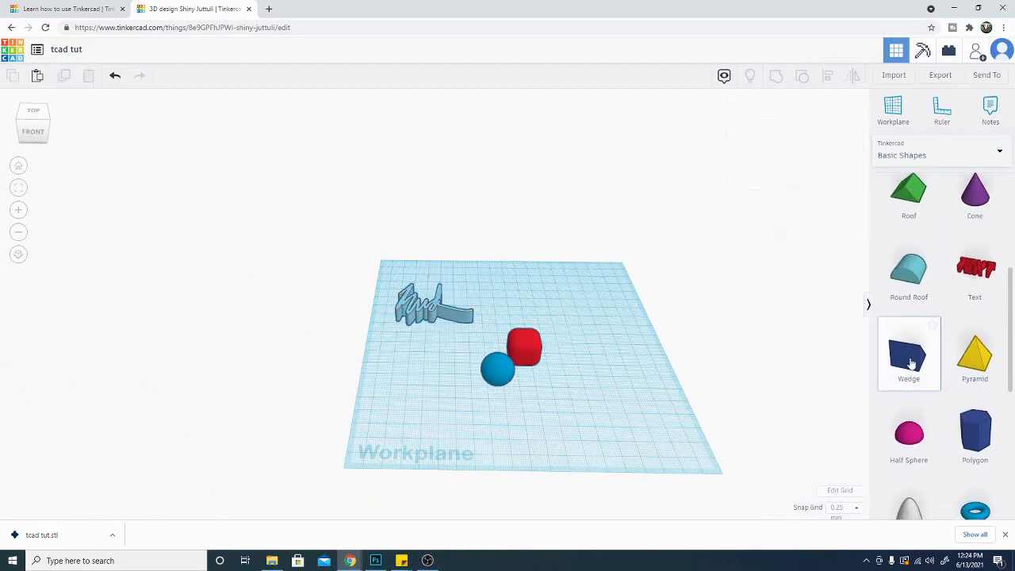
click(908, 353)
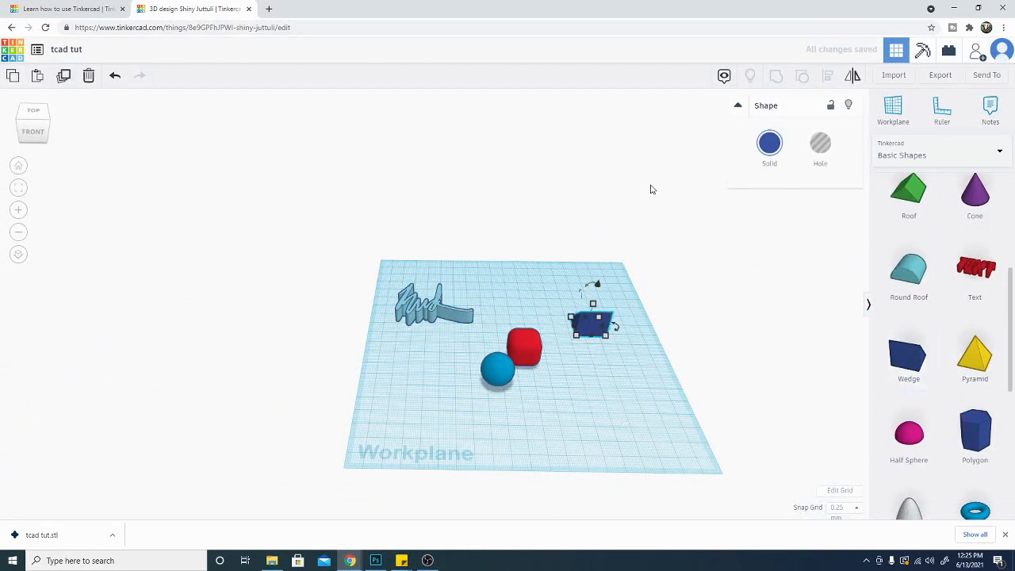
click(737, 106)
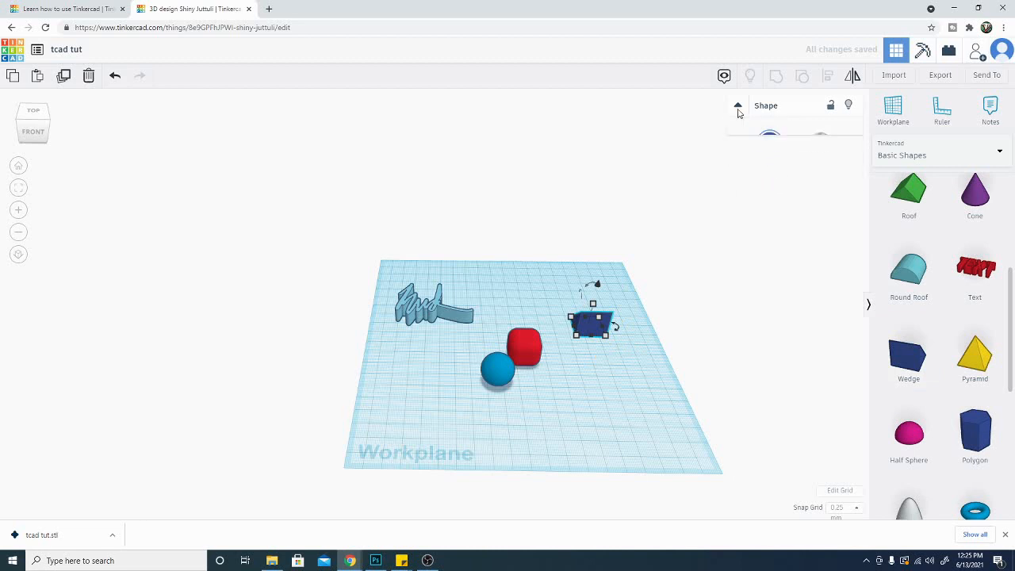
click(737, 105)
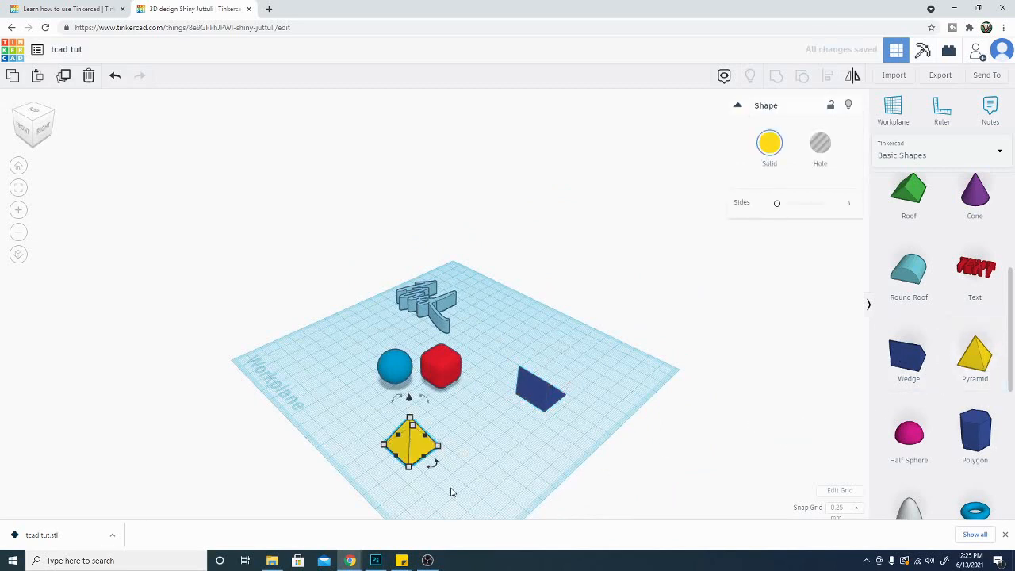
- Raise the pyramid to ten sides, drop it to 3, then scroll down the Basic Shapes list
drag(777, 203, 788, 203)
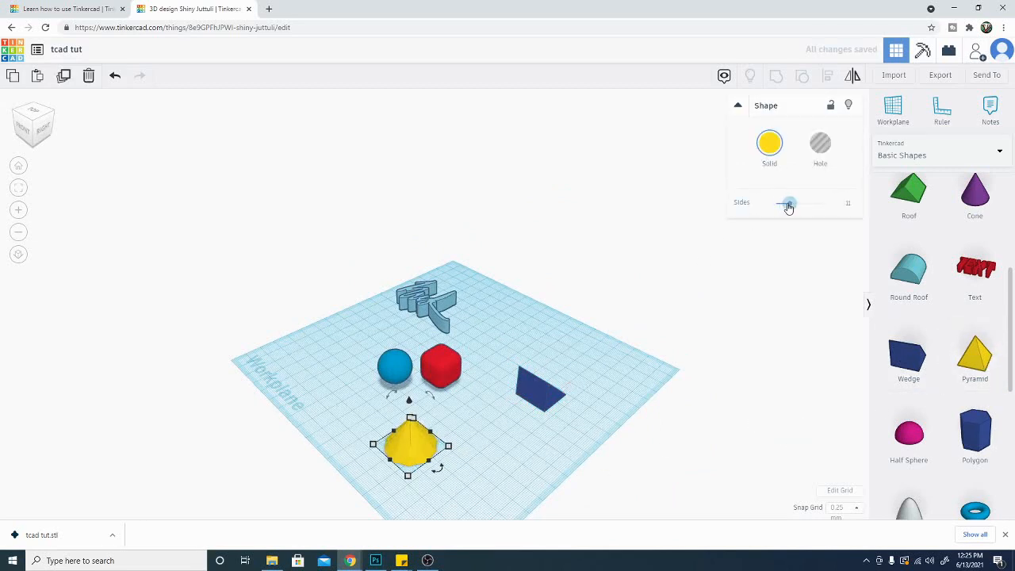
drag(788, 203, 807, 203)
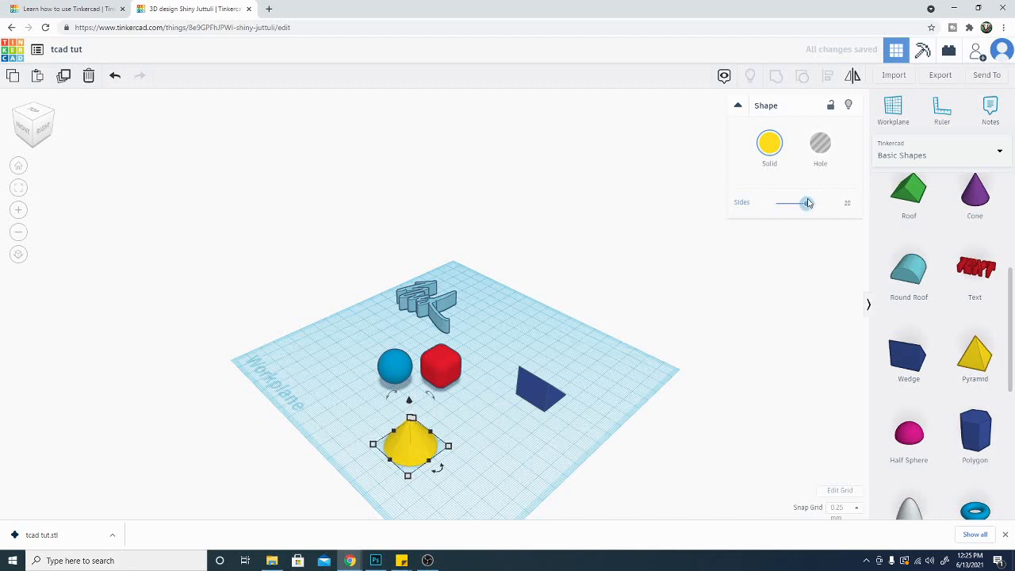
drag(807, 203, 775, 203)
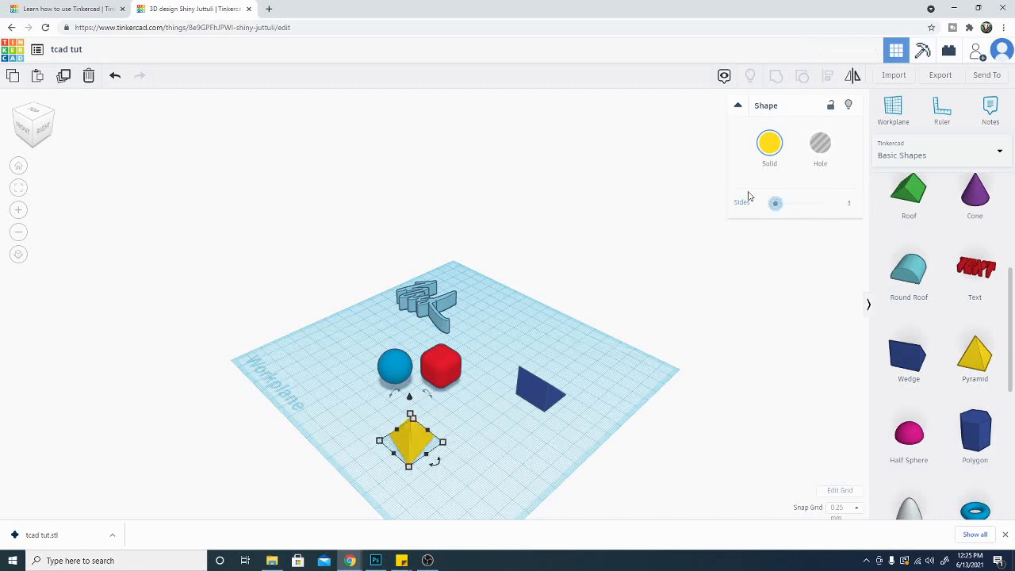
scroll(down, 3)
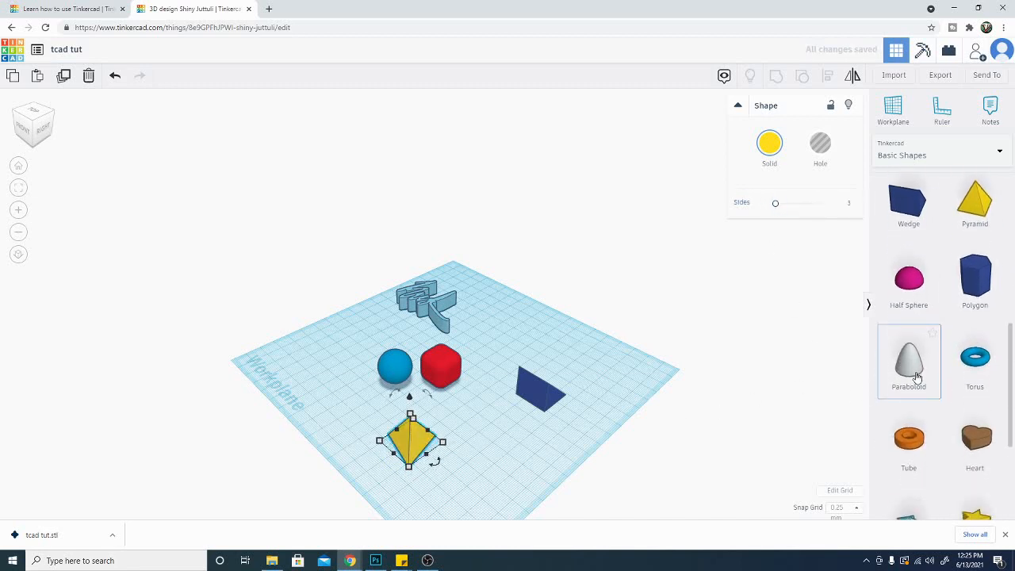
scroll(down, 3)
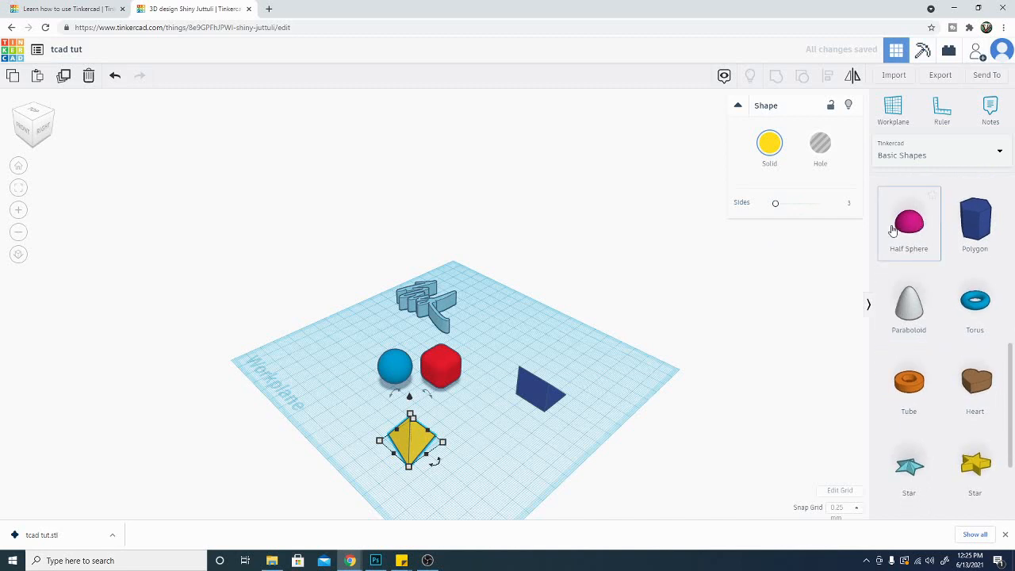
scroll(down, 3)
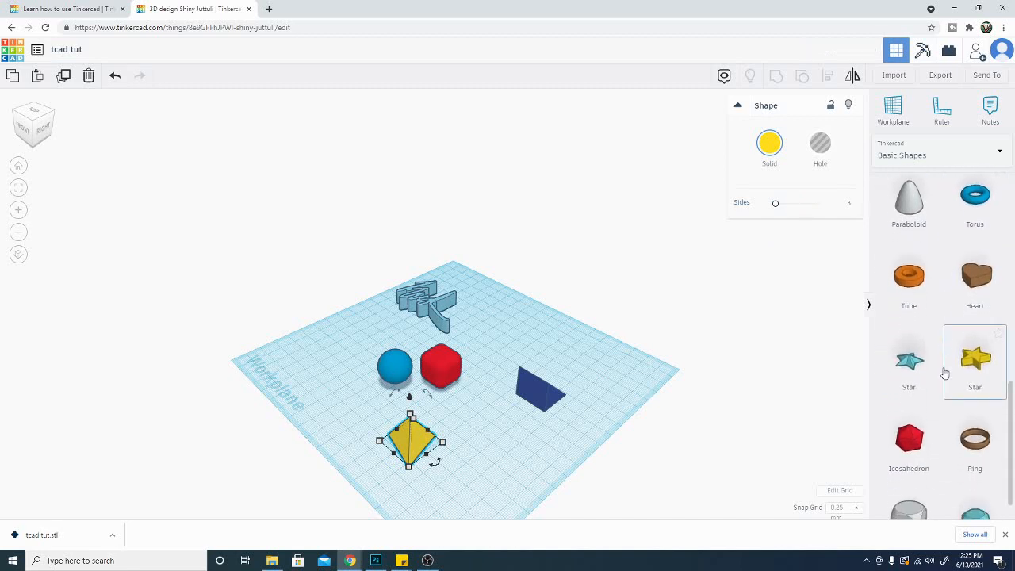
scroll(down, 3)
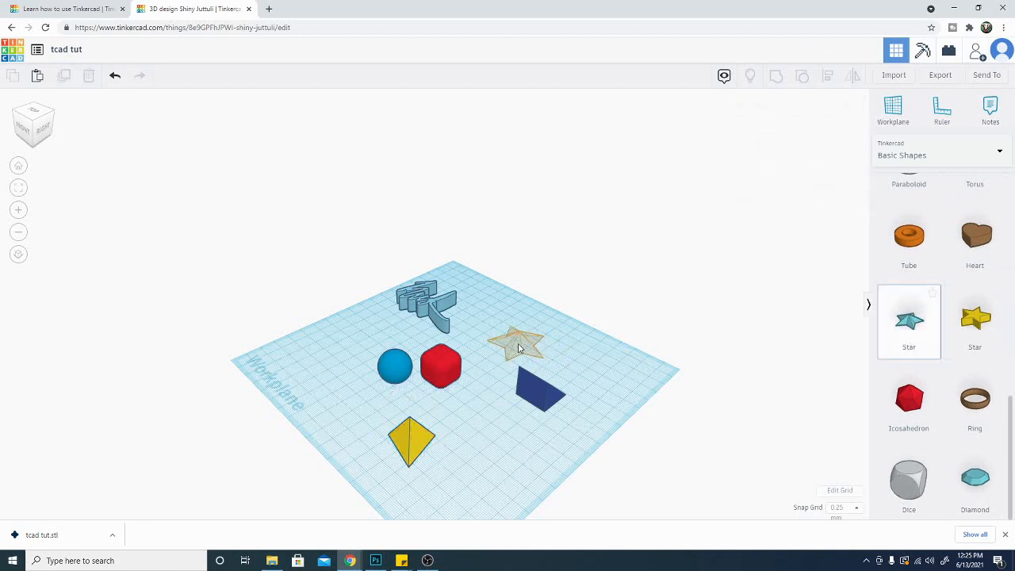
- Drop a star on the workplane, stretch it taller and flatten it back down
click(517, 343)
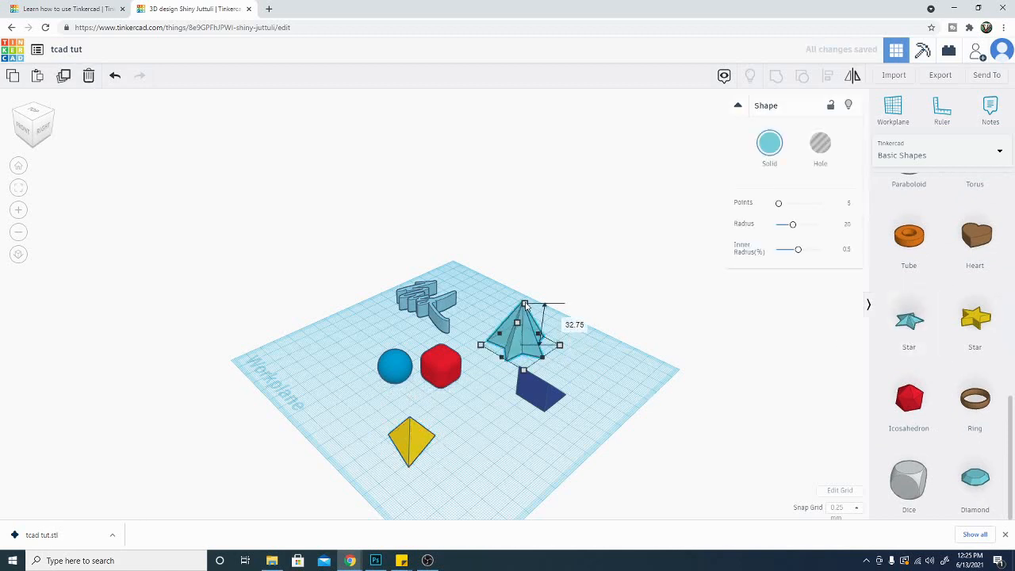
drag(526, 305, 525, 288)
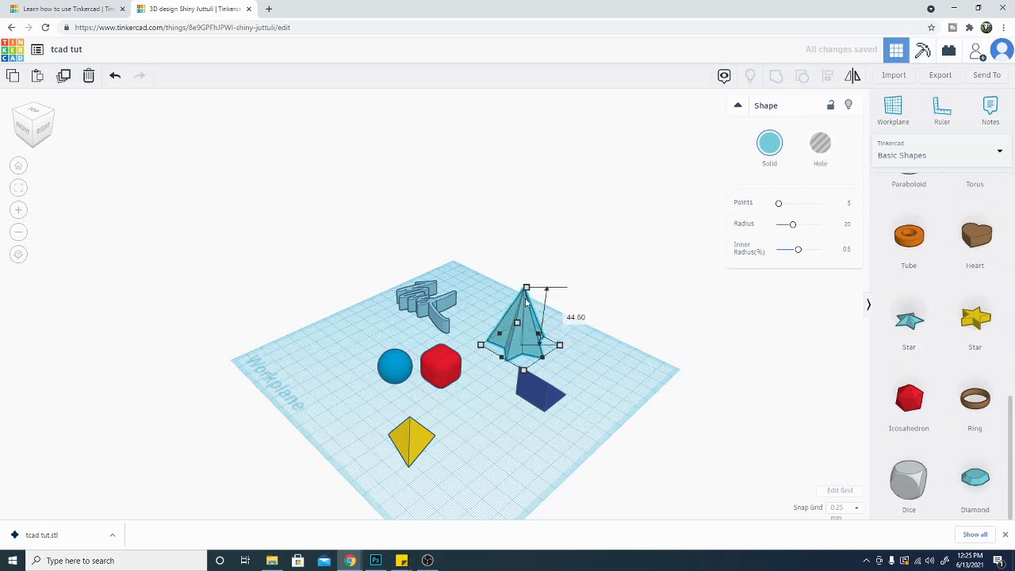
drag(526, 288, 523, 321)
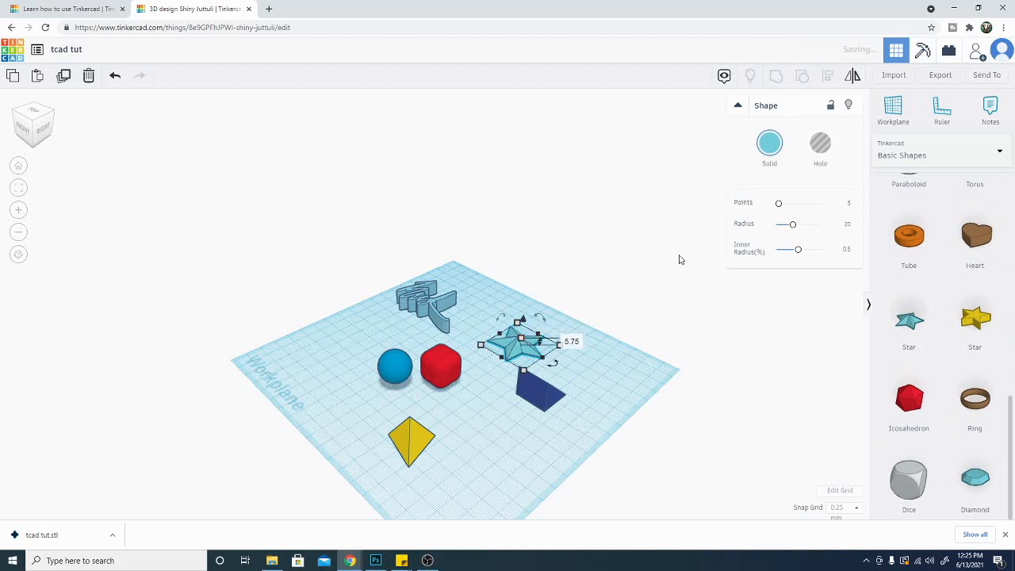
- Set the star to 10 points and lower its Inner Radius for thin spikes
drag(778, 203, 789, 203)
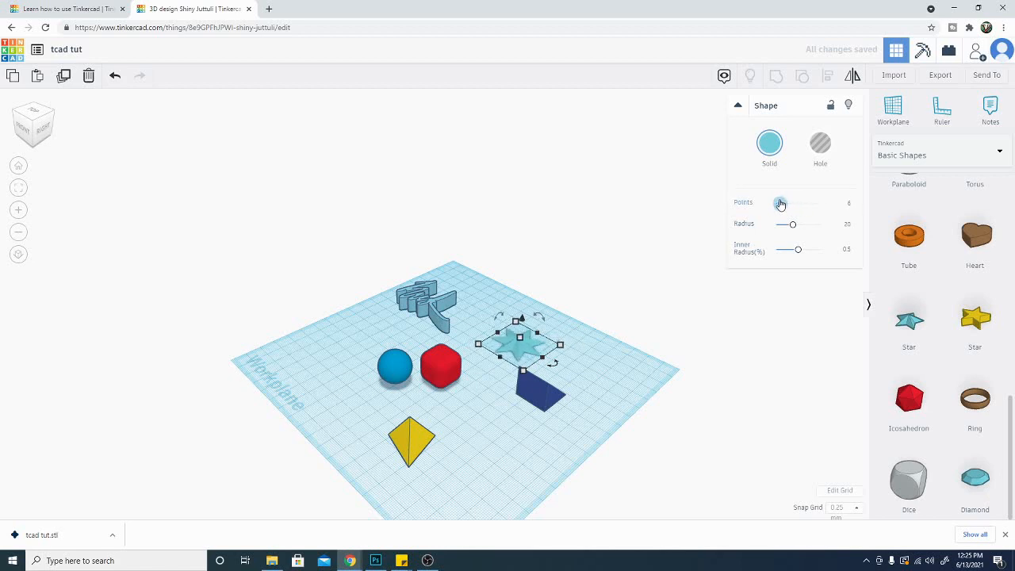
drag(781, 202, 802, 202)
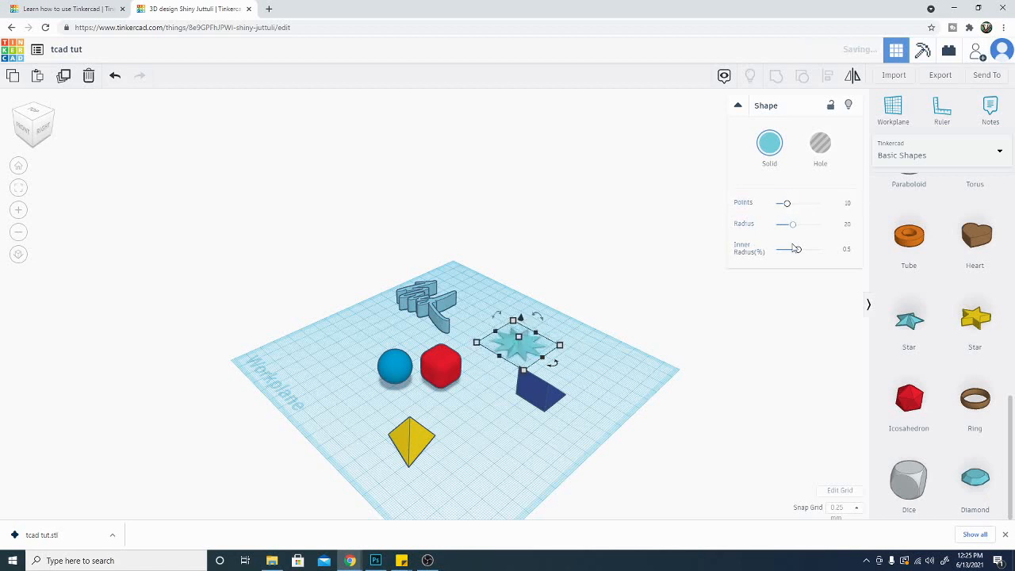
drag(791, 249, 782, 249)
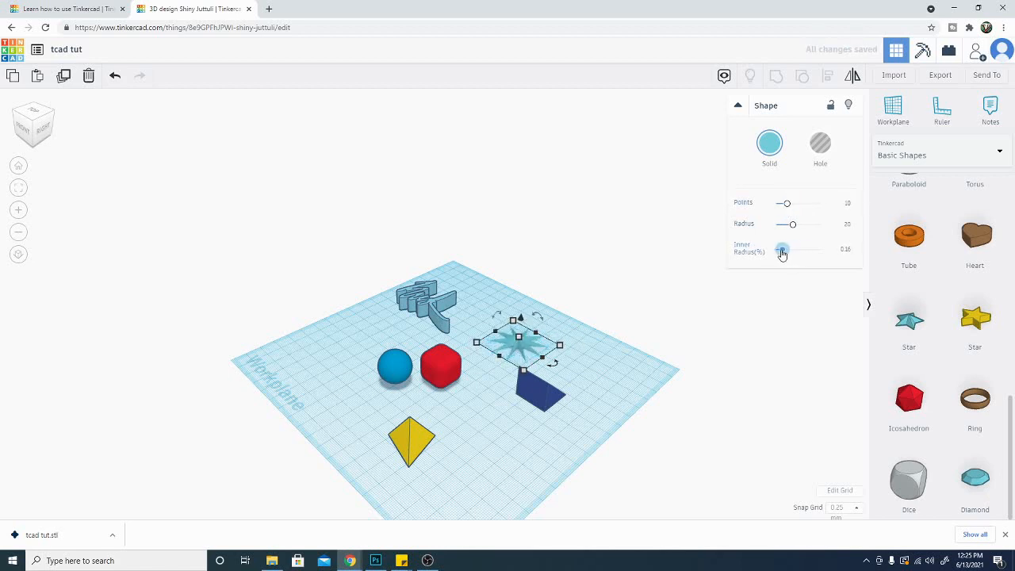
drag(784, 250, 780, 250)
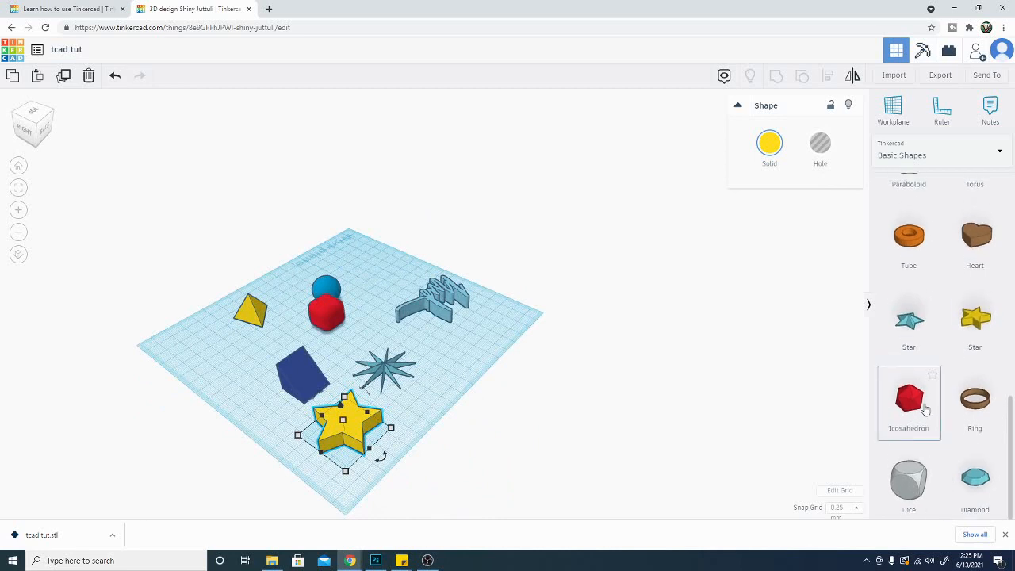
mouse_move(916, 408)
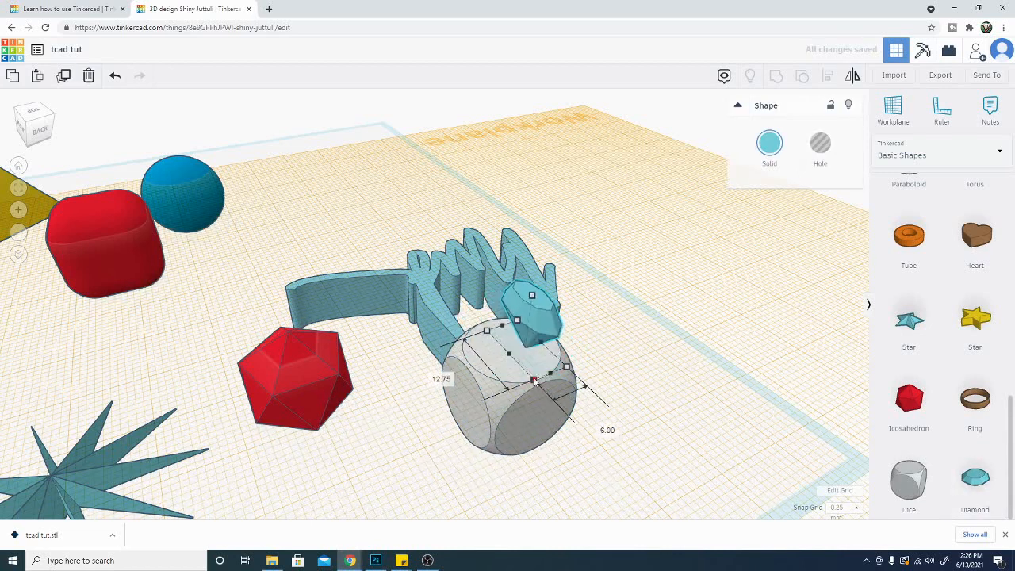
- Adjust the teal diamond's height and set it resting on the dice's top face
drag(532, 369, 522, 288)
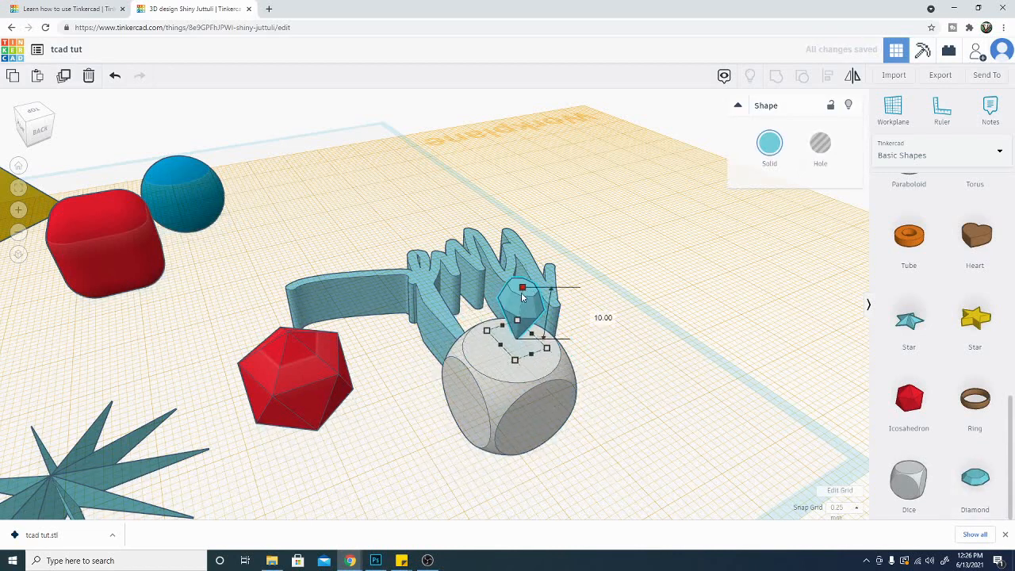
drag(524, 288, 515, 325)
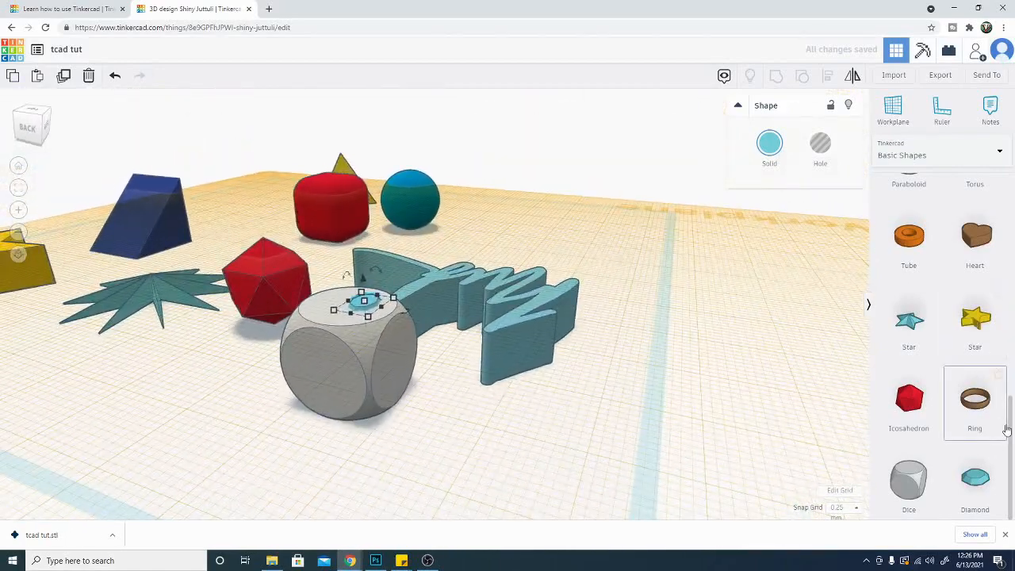
scroll(up, 3)
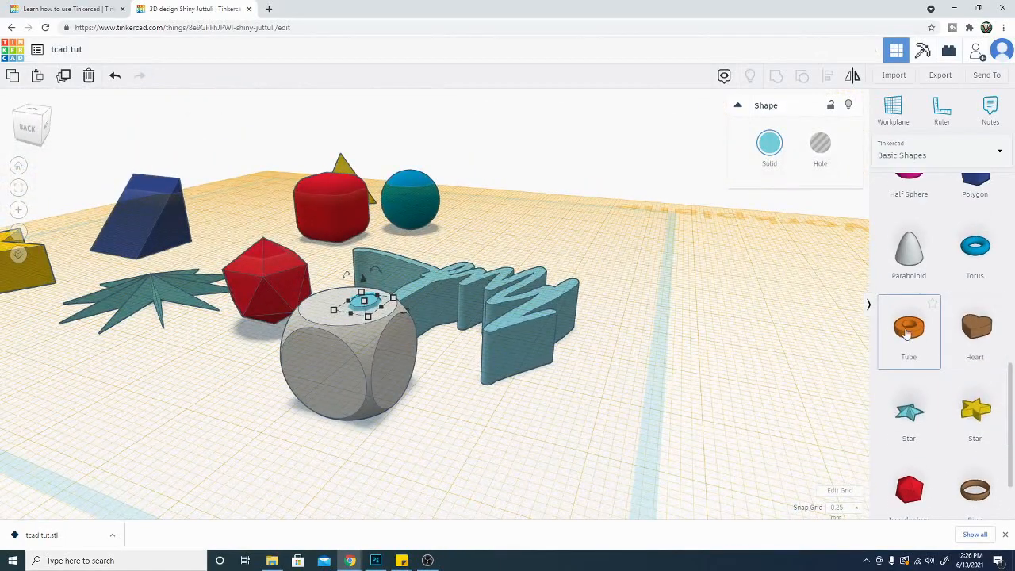
mouse_move(975, 410)
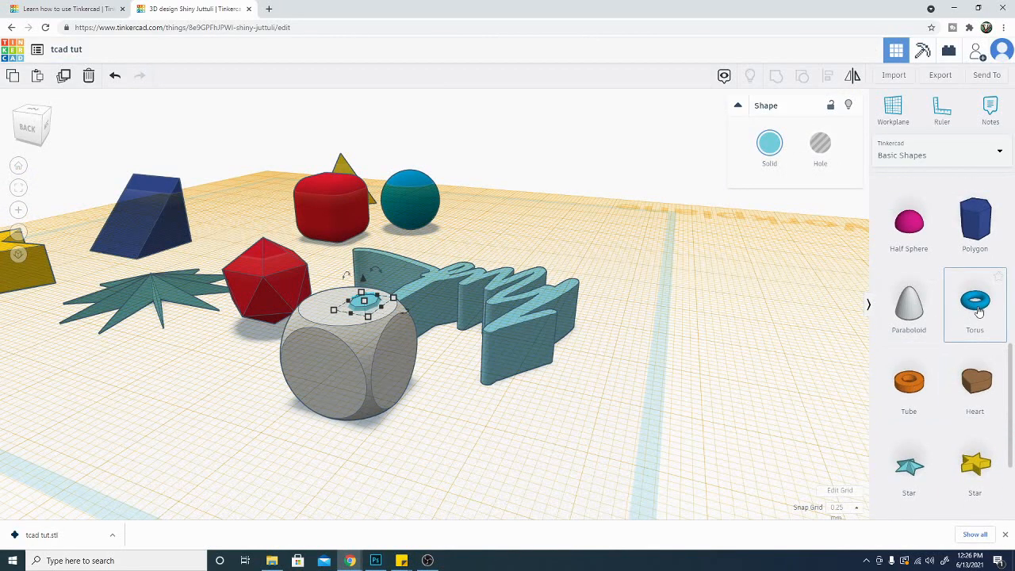
mouse_move(950, 304)
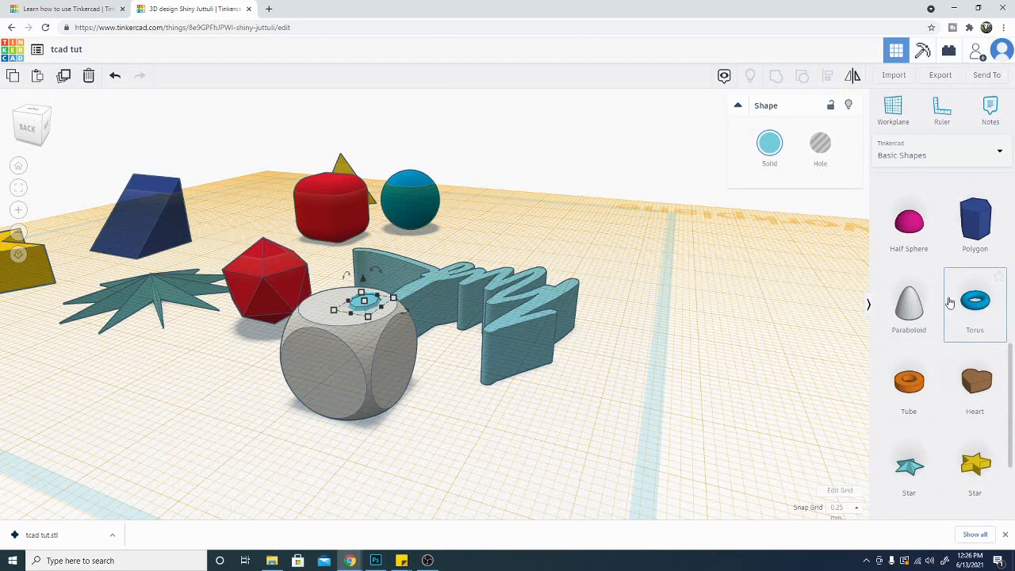
- Place a blue torus and enlarge its ring radius and tube thickness with the sliders
drag(973, 300, 627, 222)
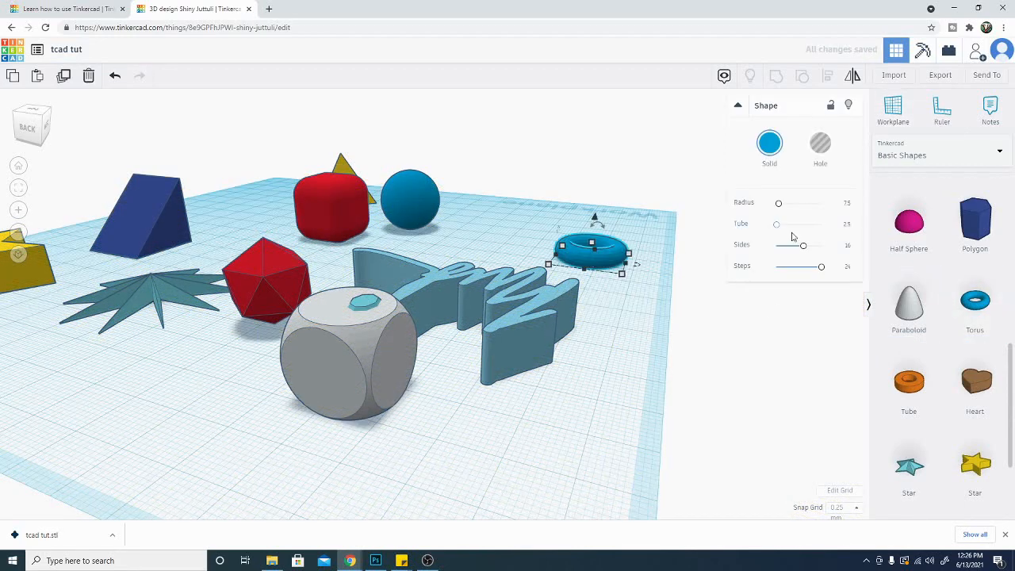
drag(777, 223, 776, 224)
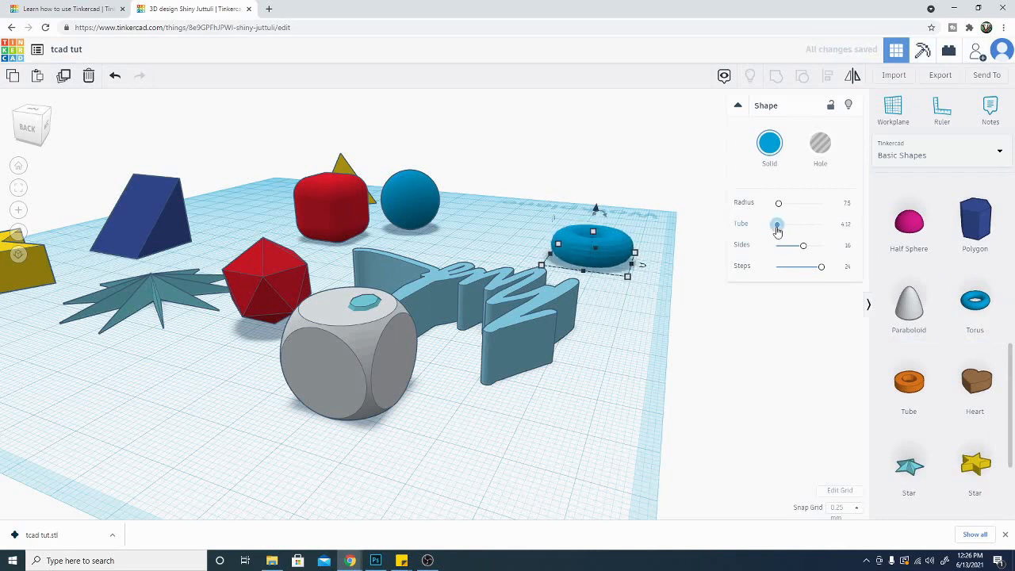
drag(779, 203, 788, 203)
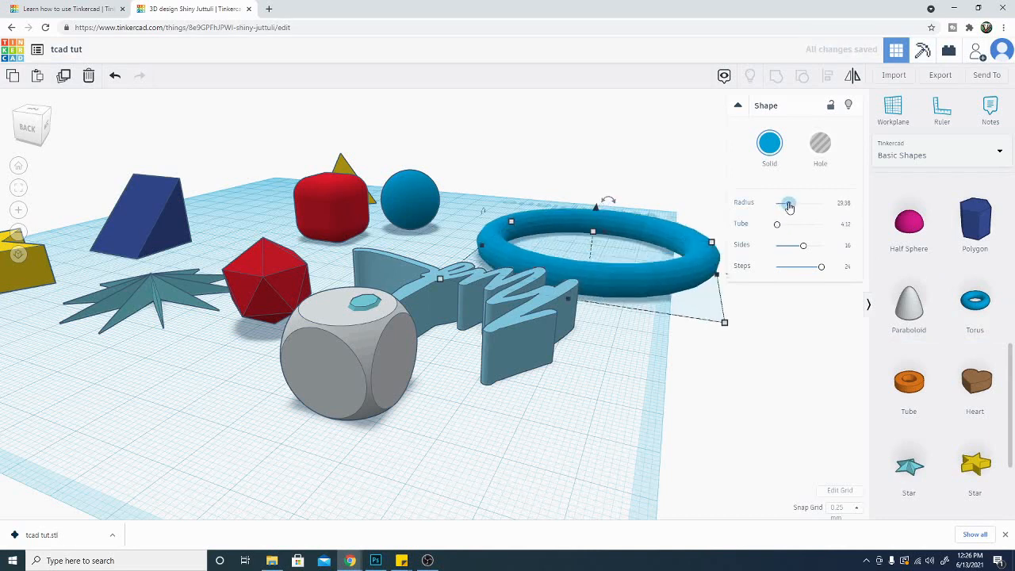
drag(777, 224, 793, 224)
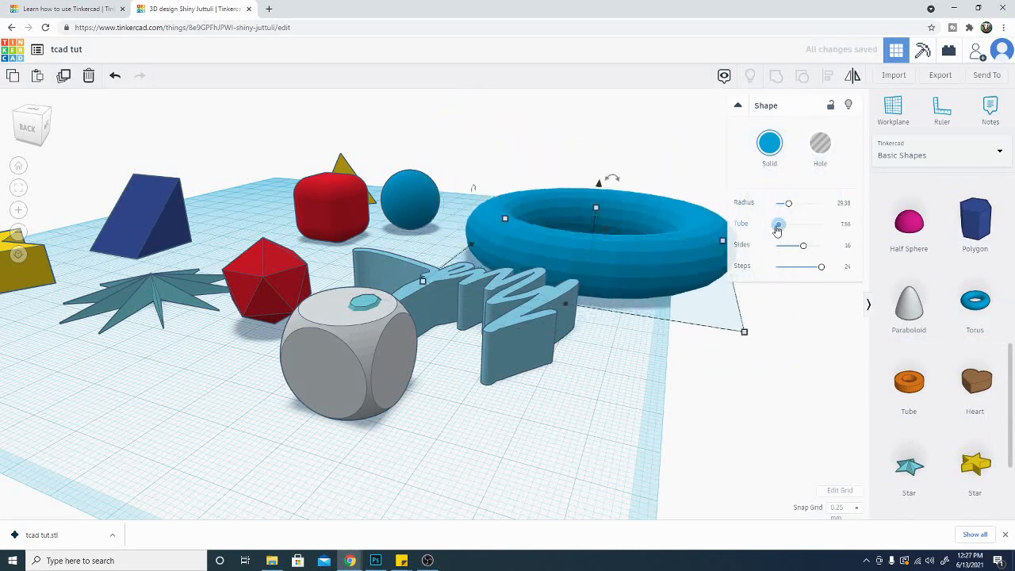
drag(793, 224, 778, 224)
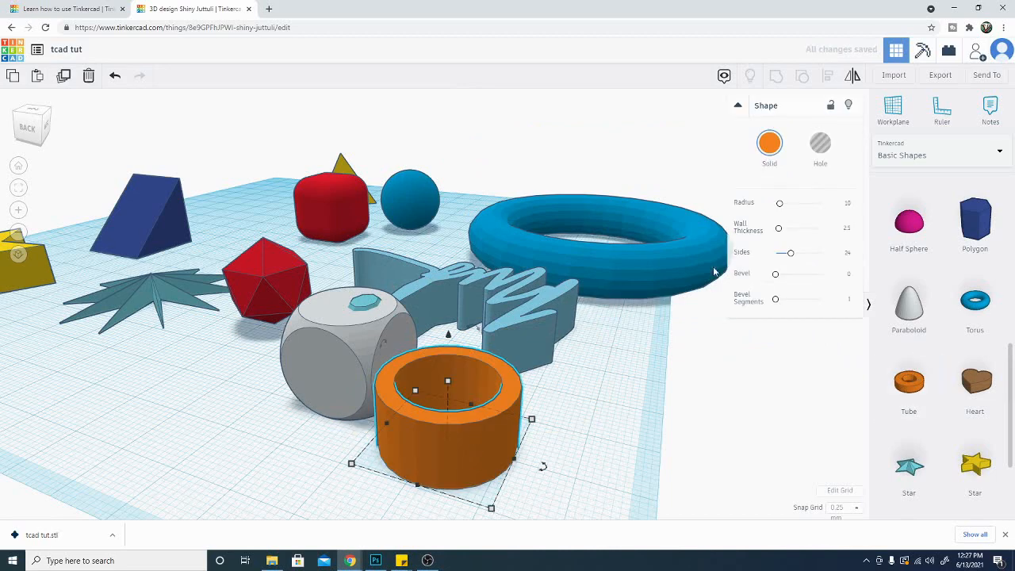
mouse_move(801, 212)
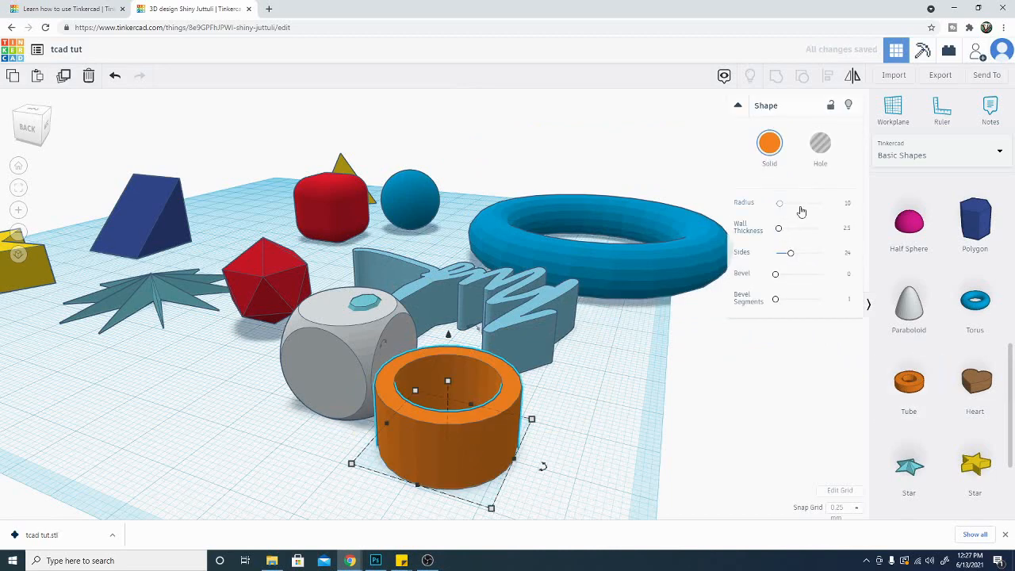
- Thicken the orange tube's walls and bevel its ends into a tall barrel shape
drag(779, 203, 780, 203)
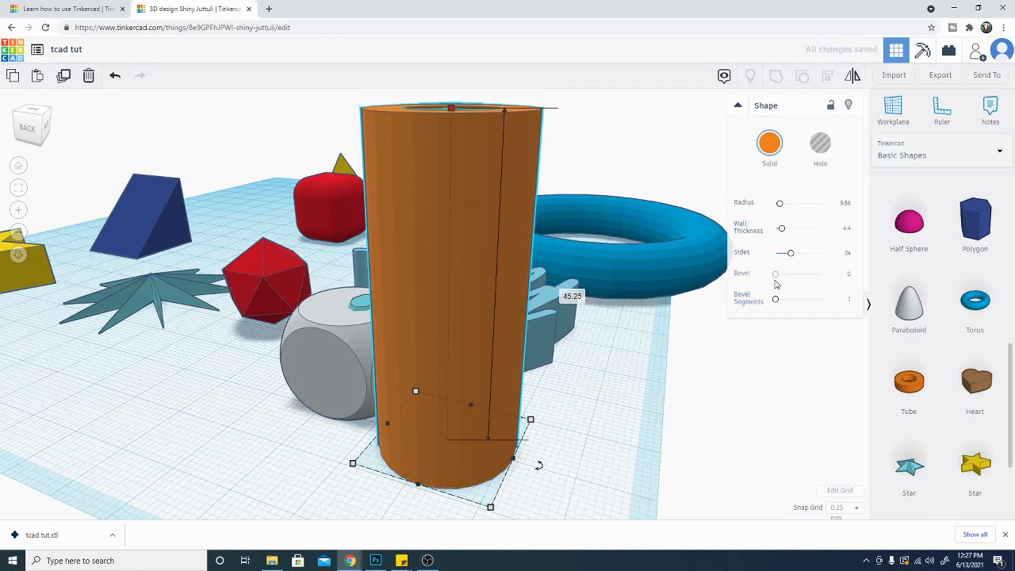
drag(776, 274, 794, 273)
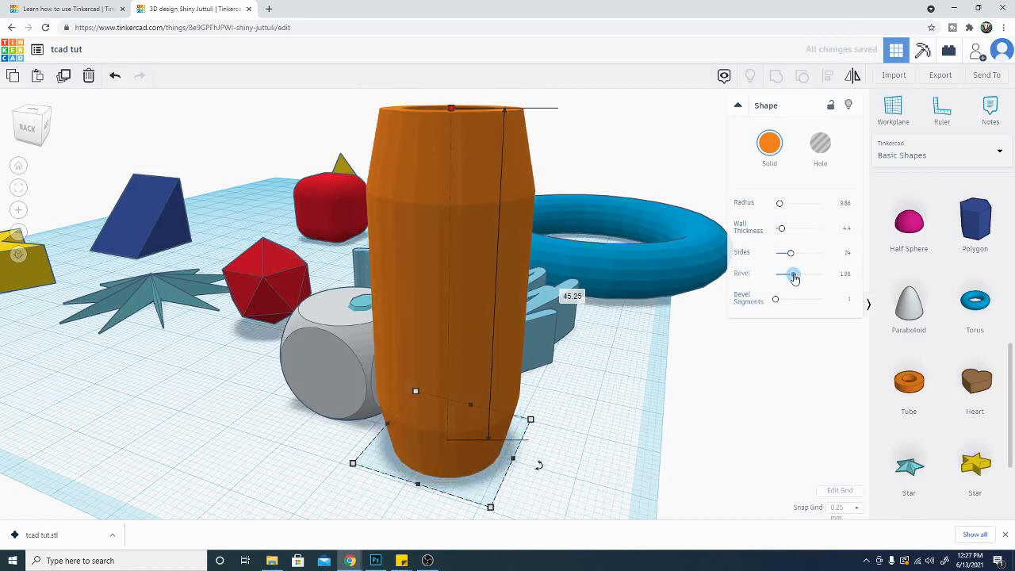
drag(795, 275, 808, 276)
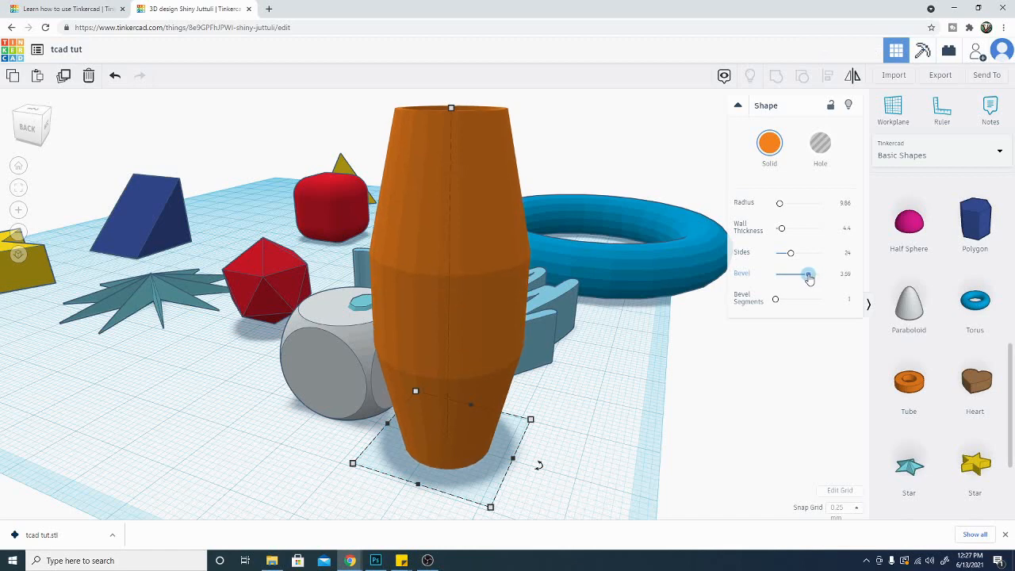
drag(775, 300, 795, 300)
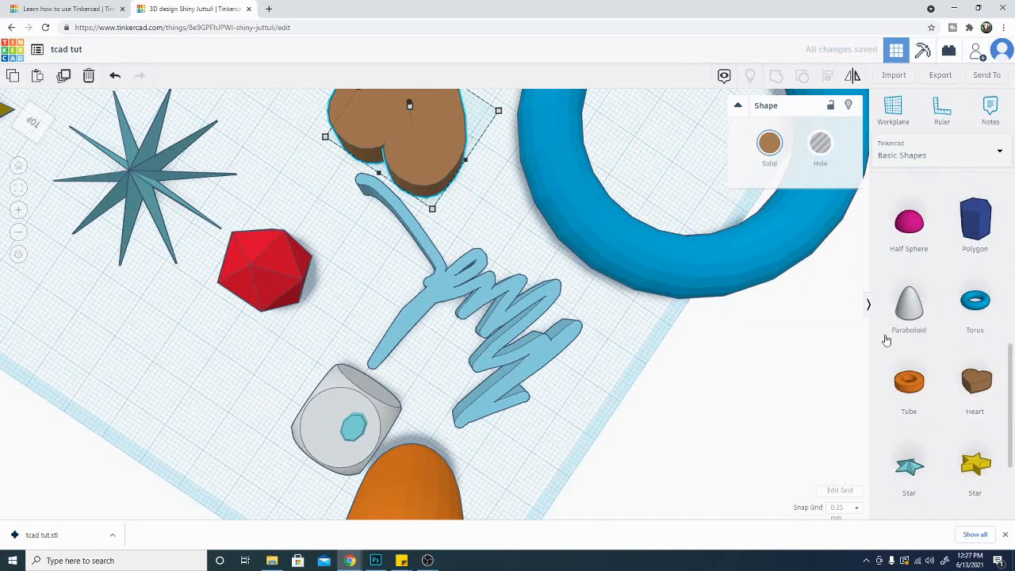
- Scroll the Basic Shapes panel to reach the Heart and Roof shapes
scroll(up, 3)
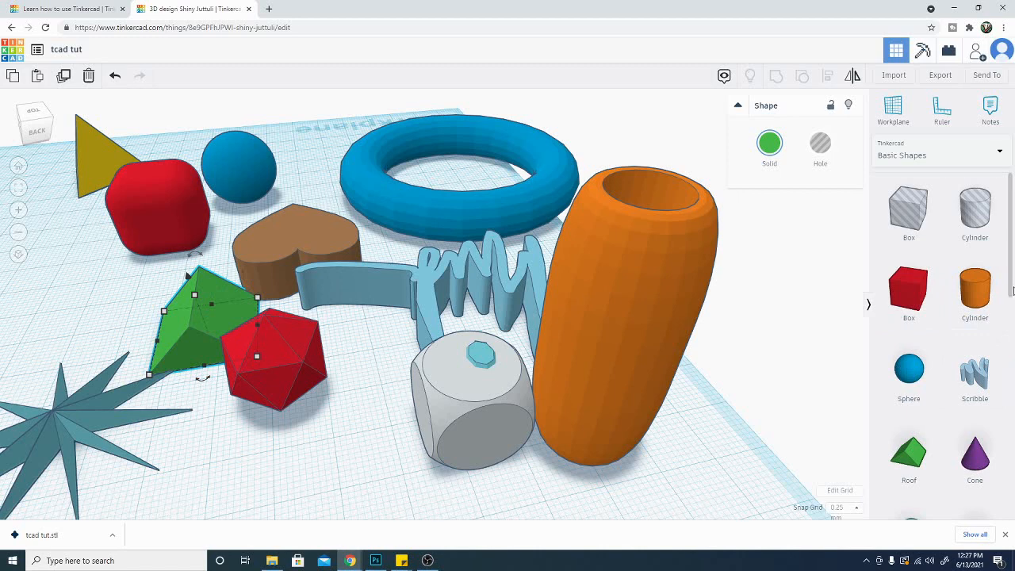
scroll(down, 3)
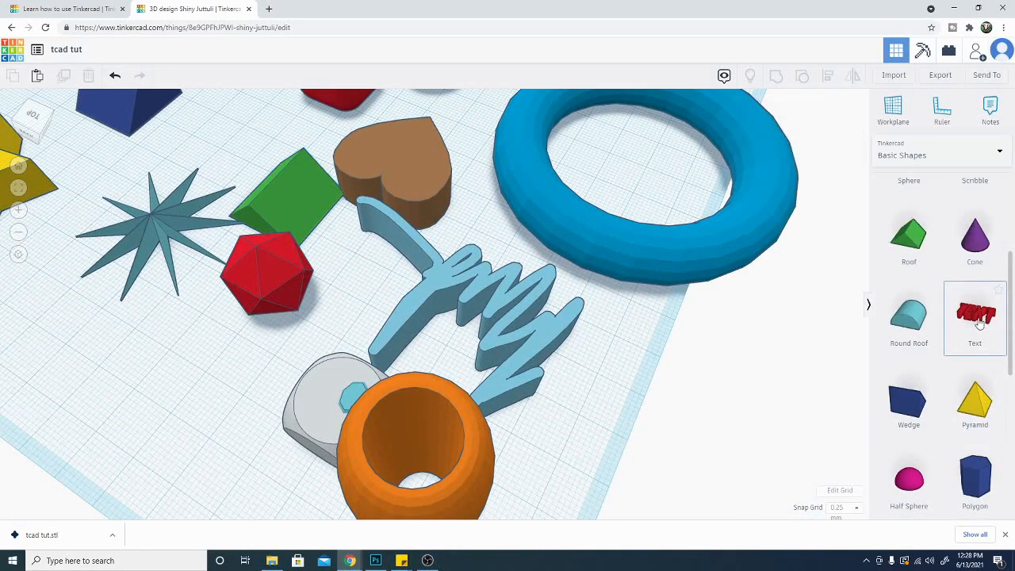
- Add a red 3D Text shape and change its wording from TEXT to 'tech'
click(975, 312)
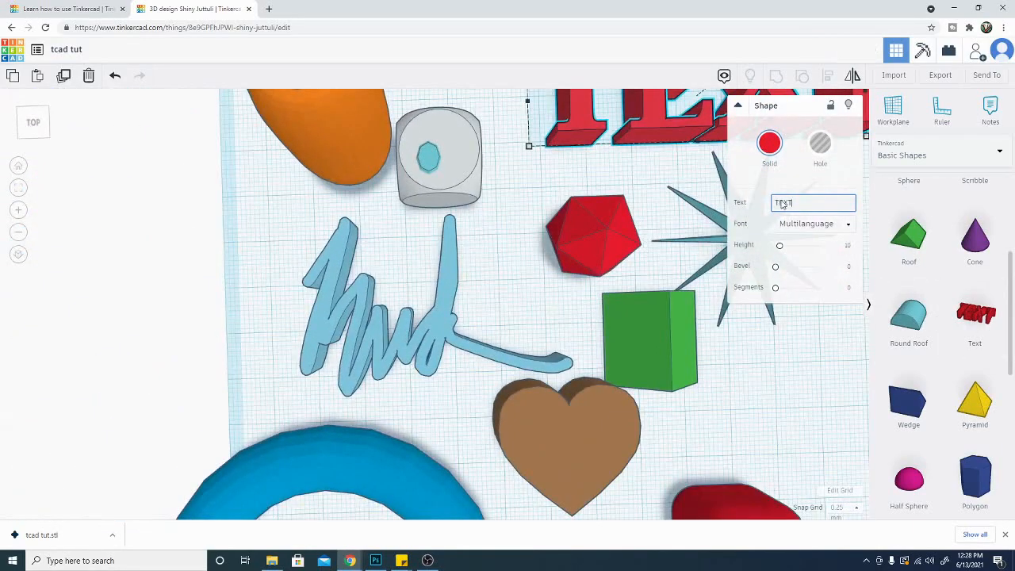
click(797, 205)
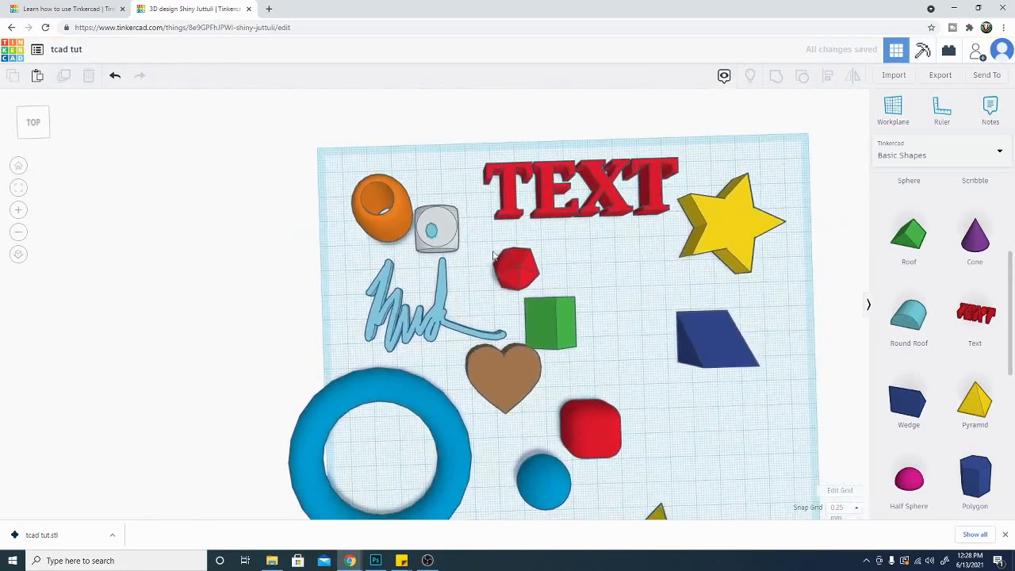
click(578, 186)
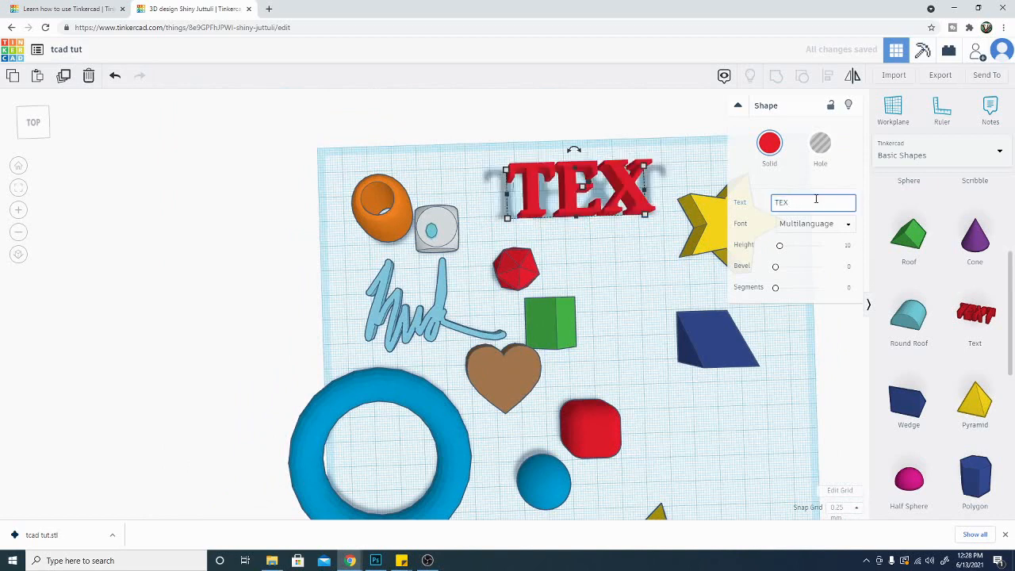
text(te)
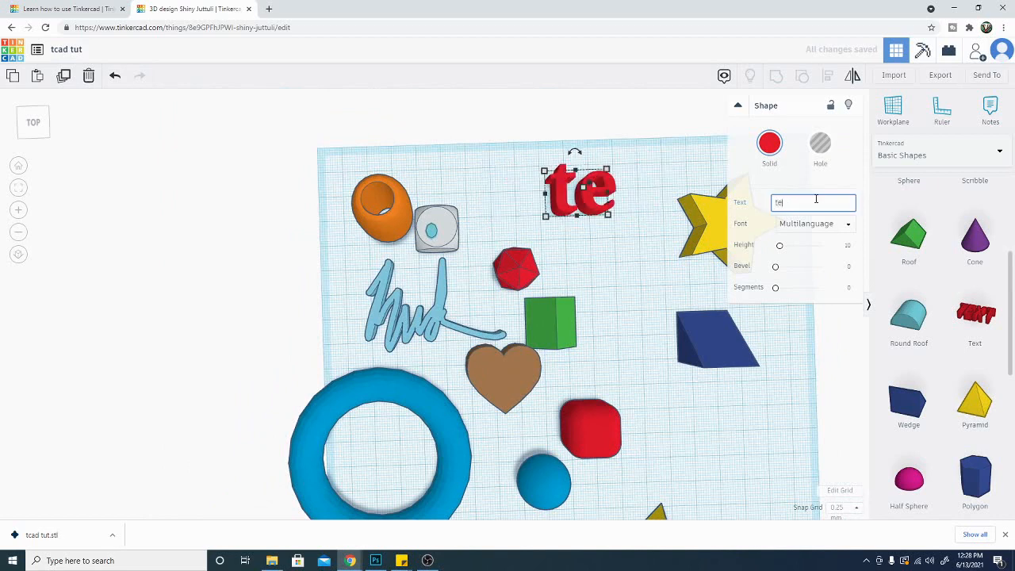
text(ch)
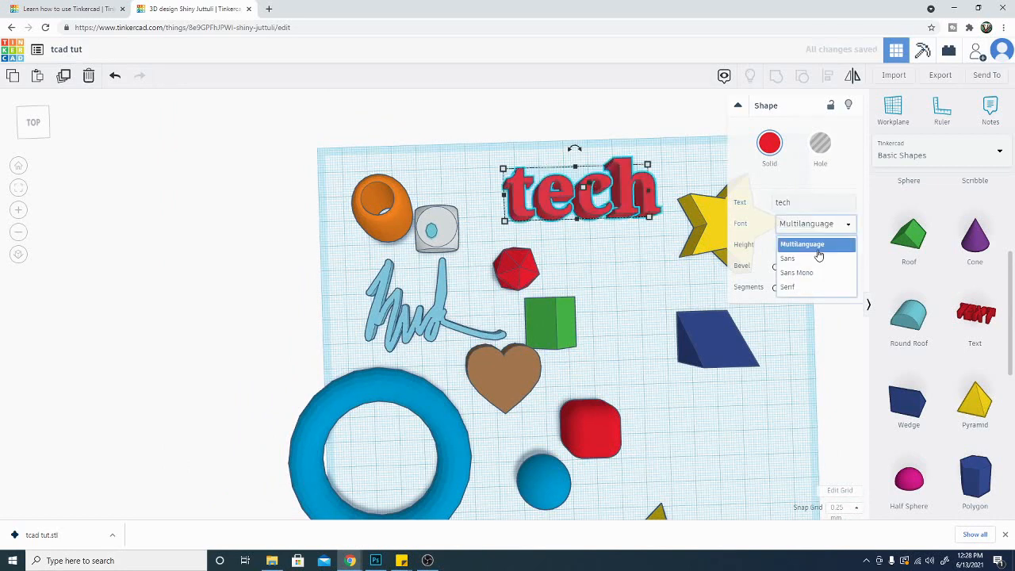
mouse_move(833, 194)
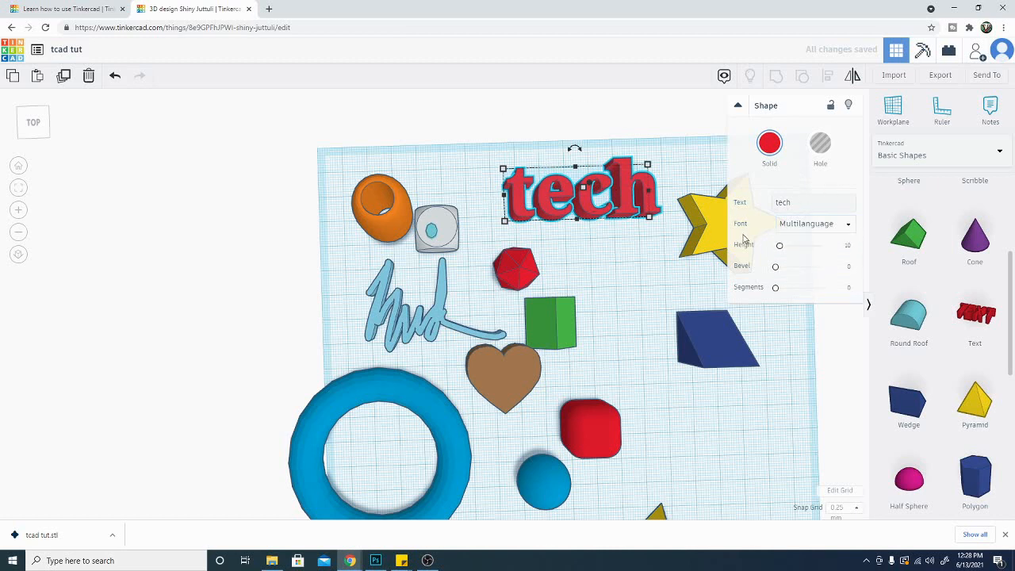
mouse_move(959, 166)
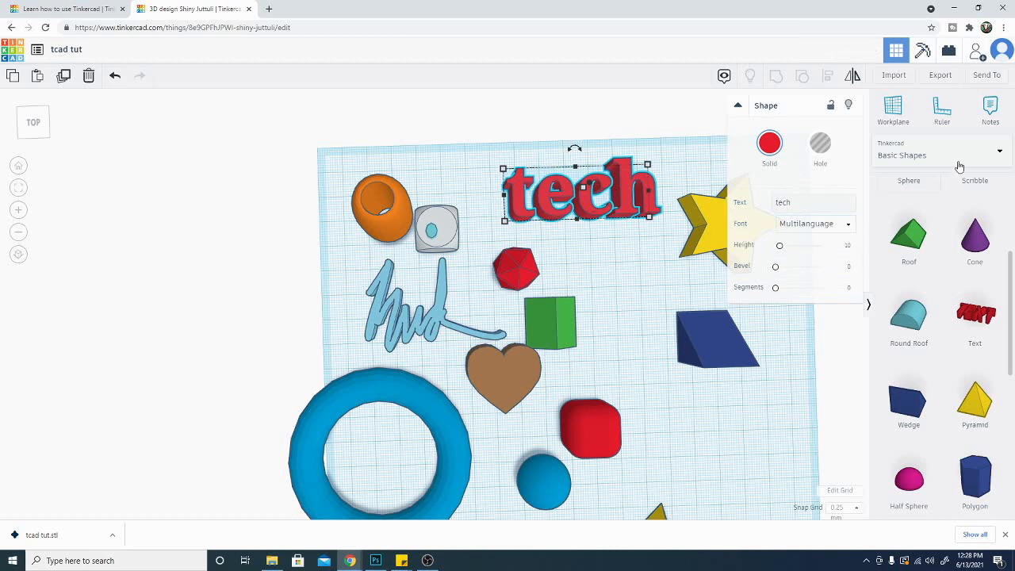
mouse_move(638, 369)
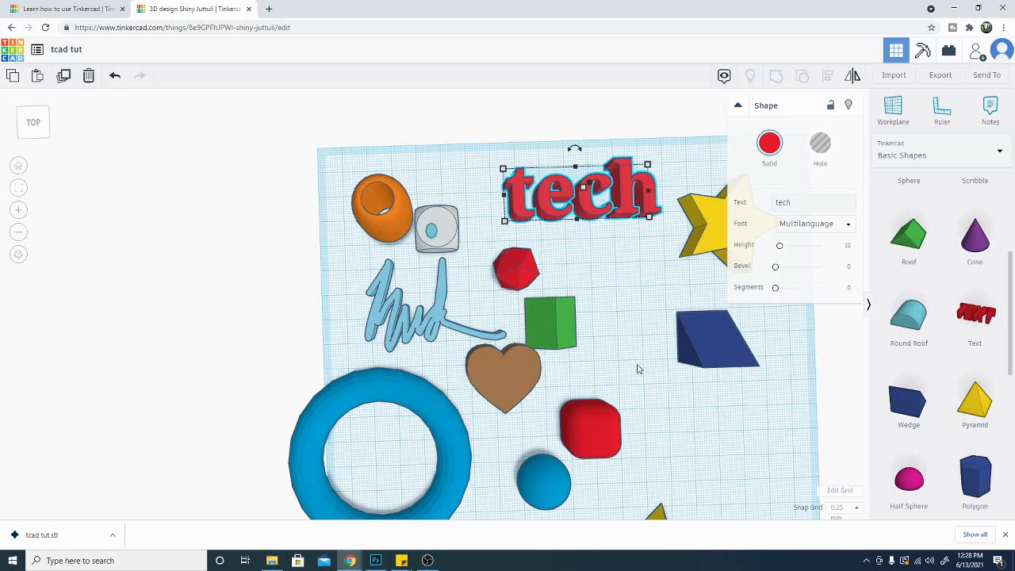
mouse_move(617, 394)
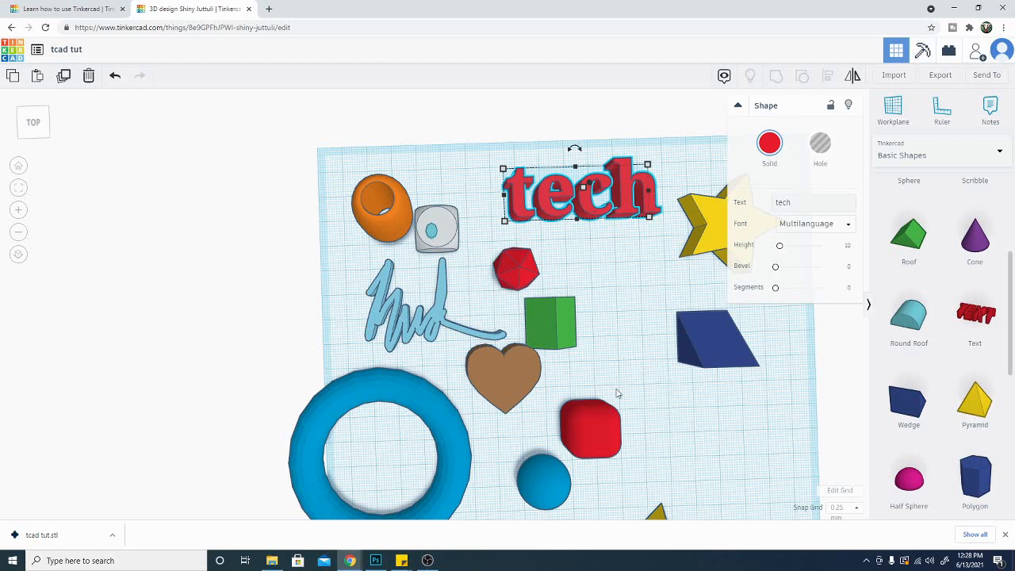
mouse_move(633, 389)
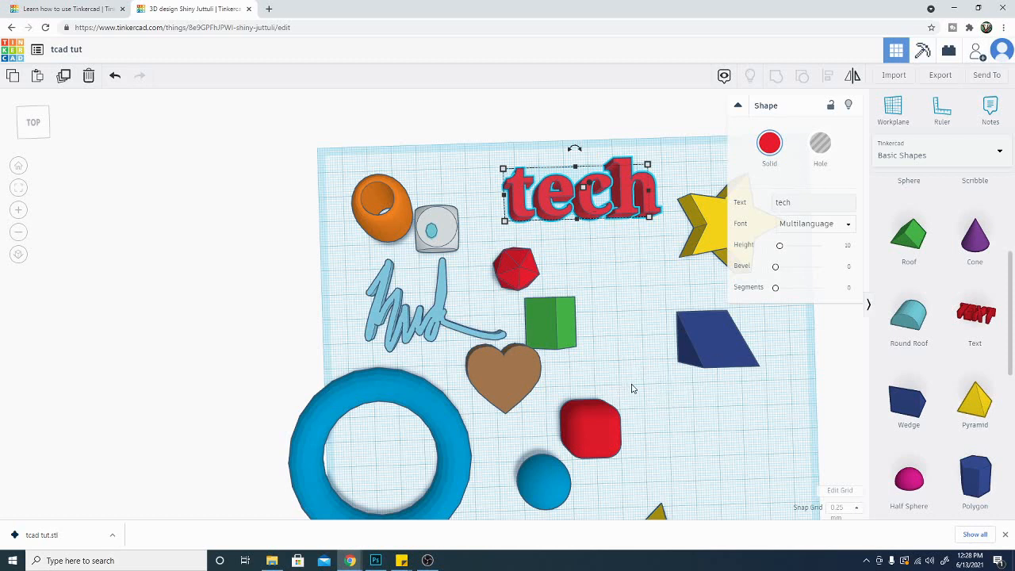
mouse_move(589, 342)
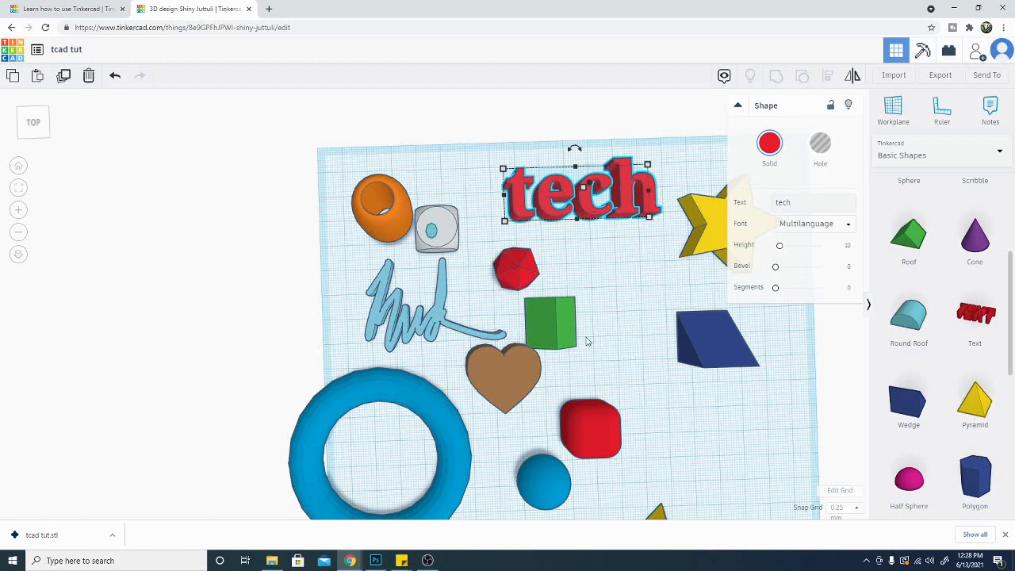
- Set the tech text to height about 12, bevel 1.77 and 3 bevel segments
drag(779, 245, 788, 245)
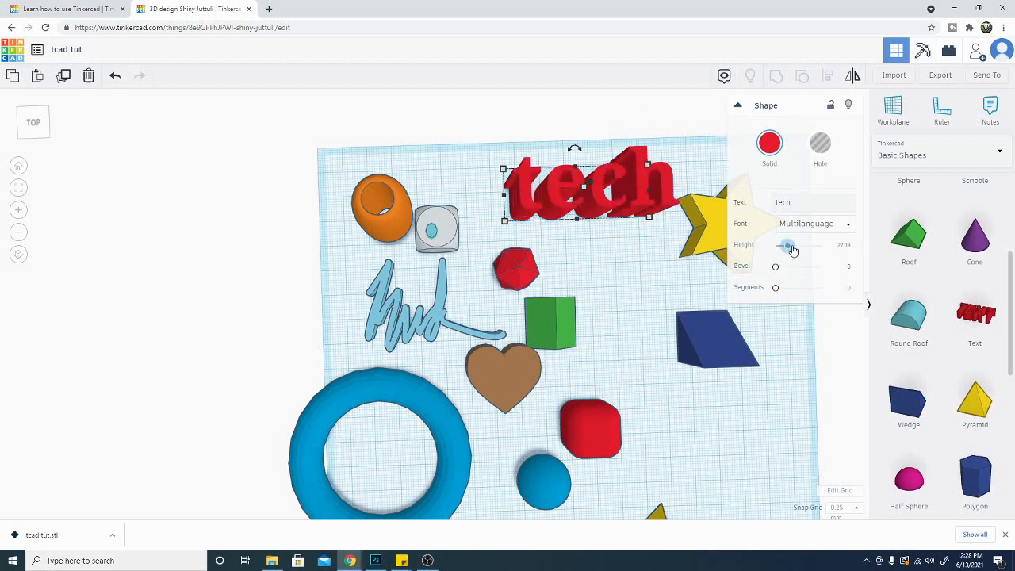
drag(775, 265, 779, 270)
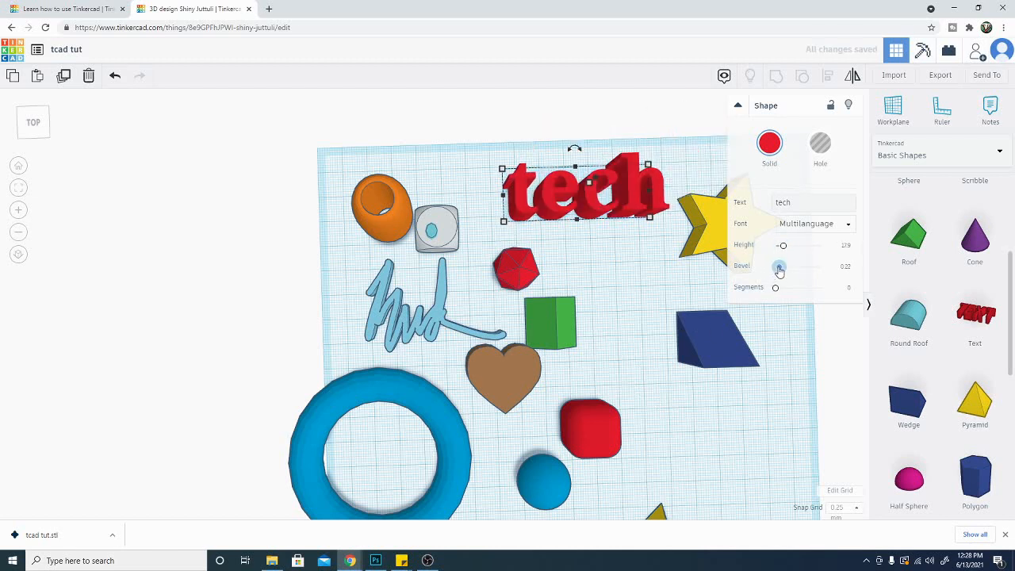
drag(779, 268, 807, 268)
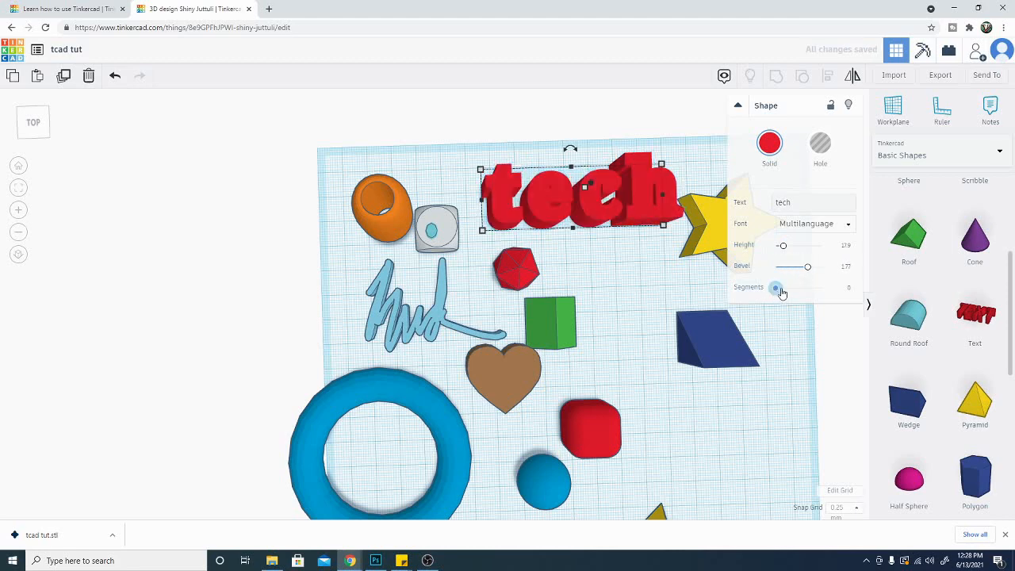
drag(776, 288, 802, 288)
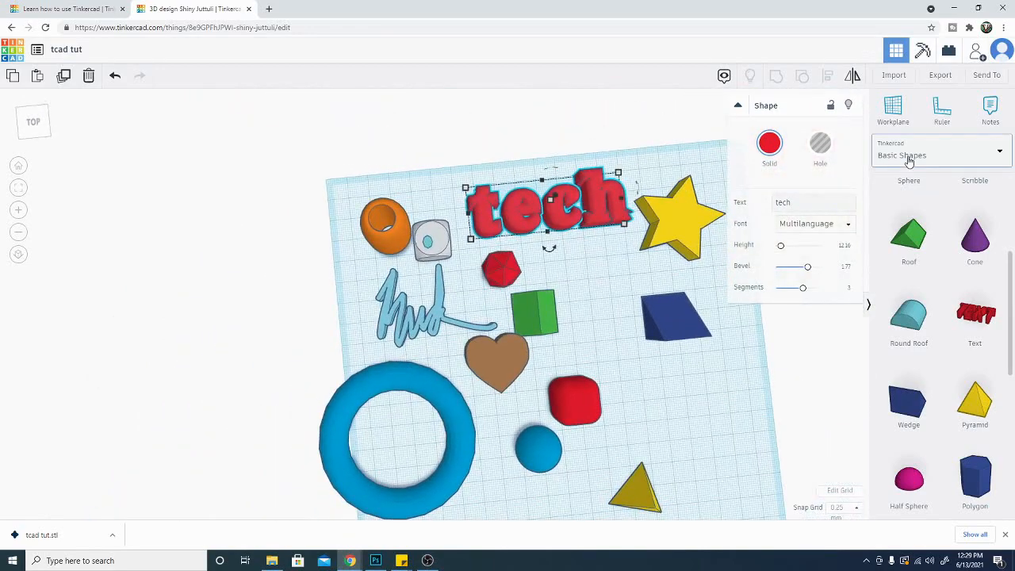
click(940, 155)
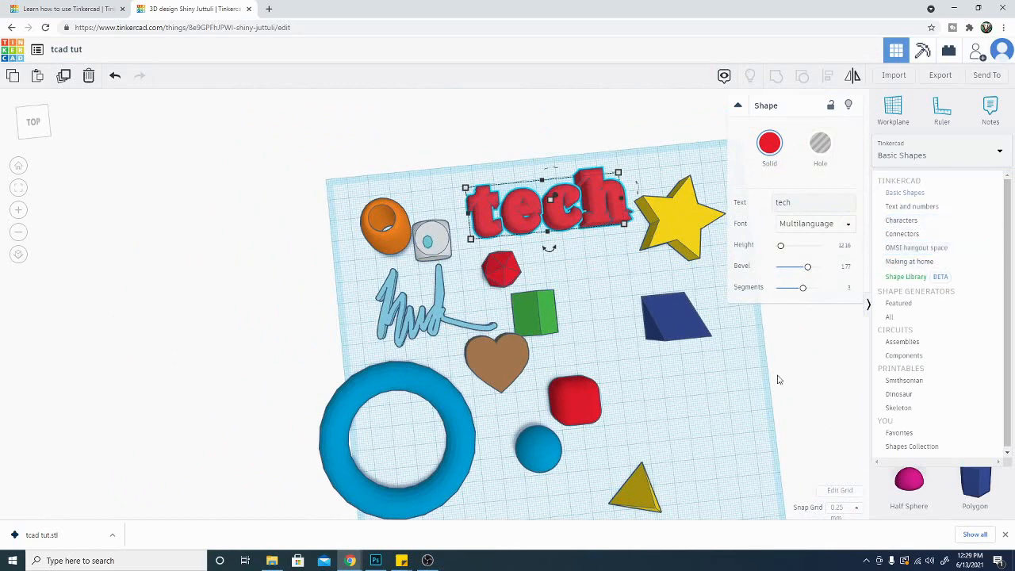